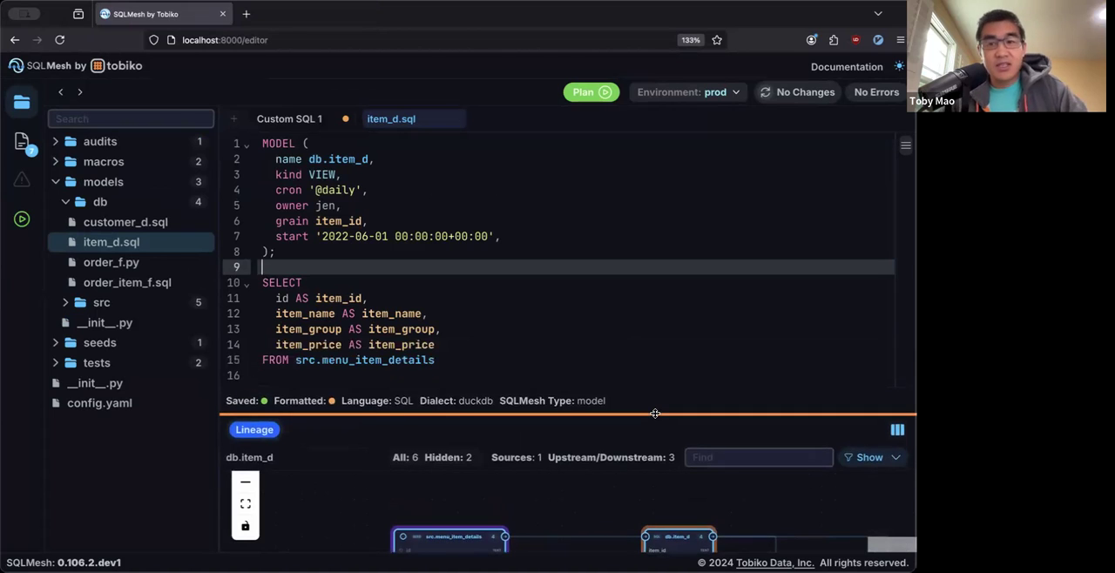
{"action": "mouse_move", "coordinate": [644, 364]}
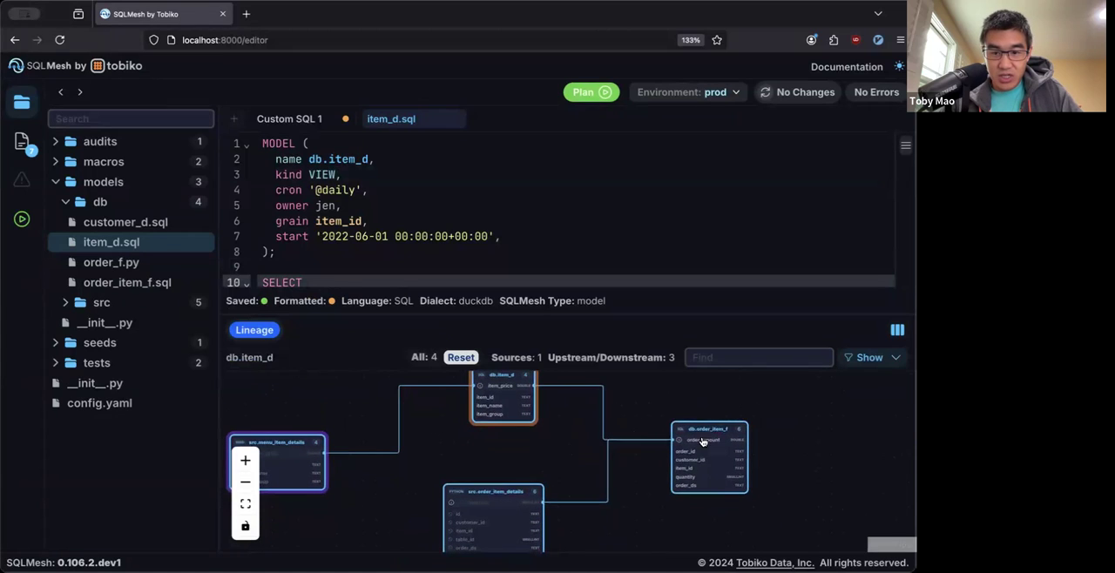
{"action": "mouse_move", "coordinate": [645, 421]}
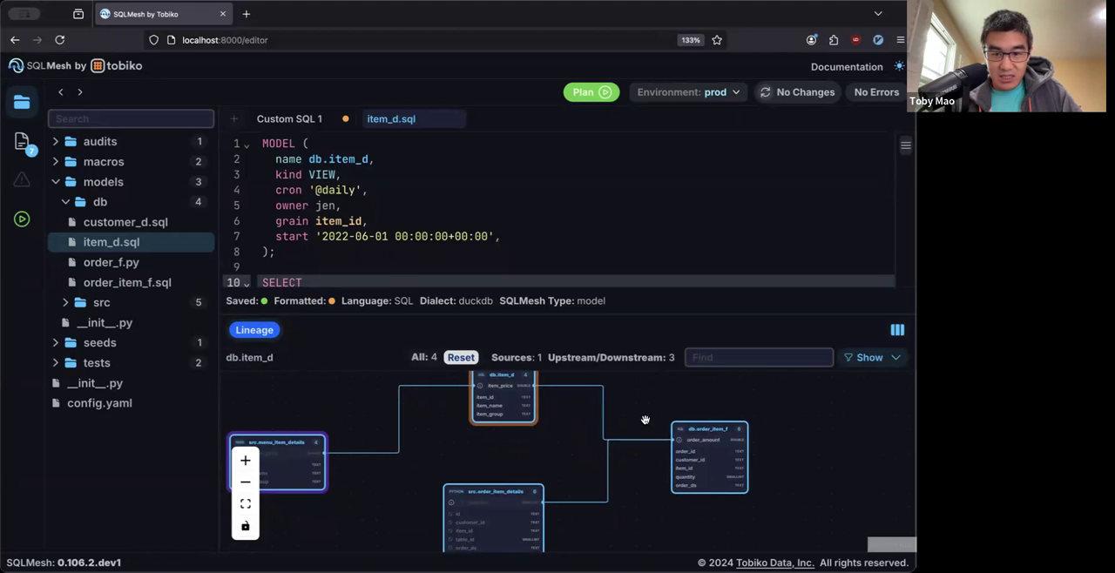
{"action": "mouse_move", "coordinate": [509, 393]}
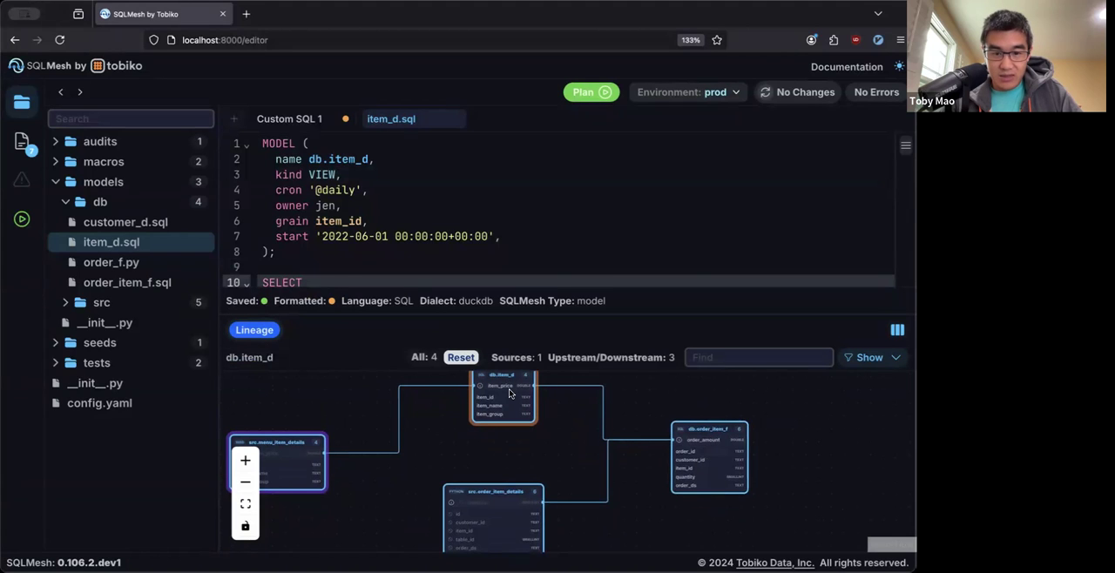
{"action": "mouse_move", "coordinate": [513, 508]}
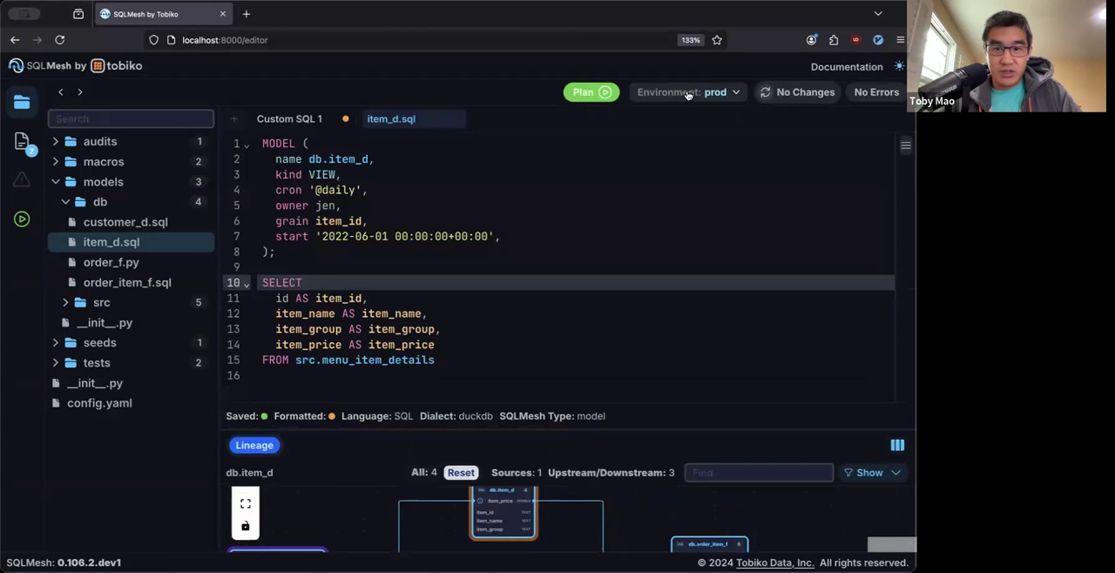
- Add a new environment named dev from the environment list and make it active
{"action": "left_click", "coordinate": [289, 119]}
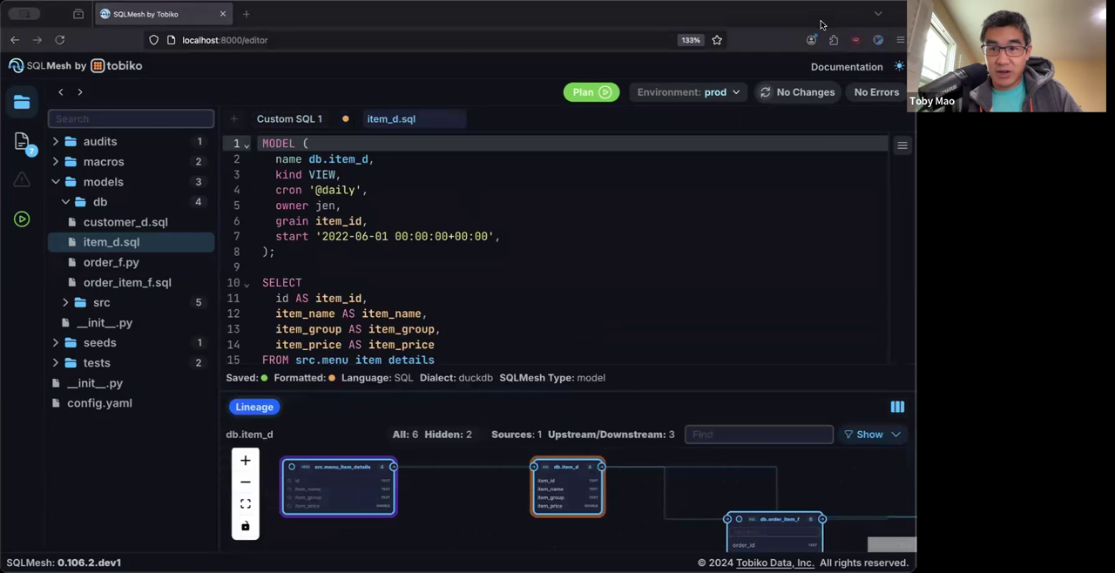
{"action": "left_click", "coordinate": [687, 92]}
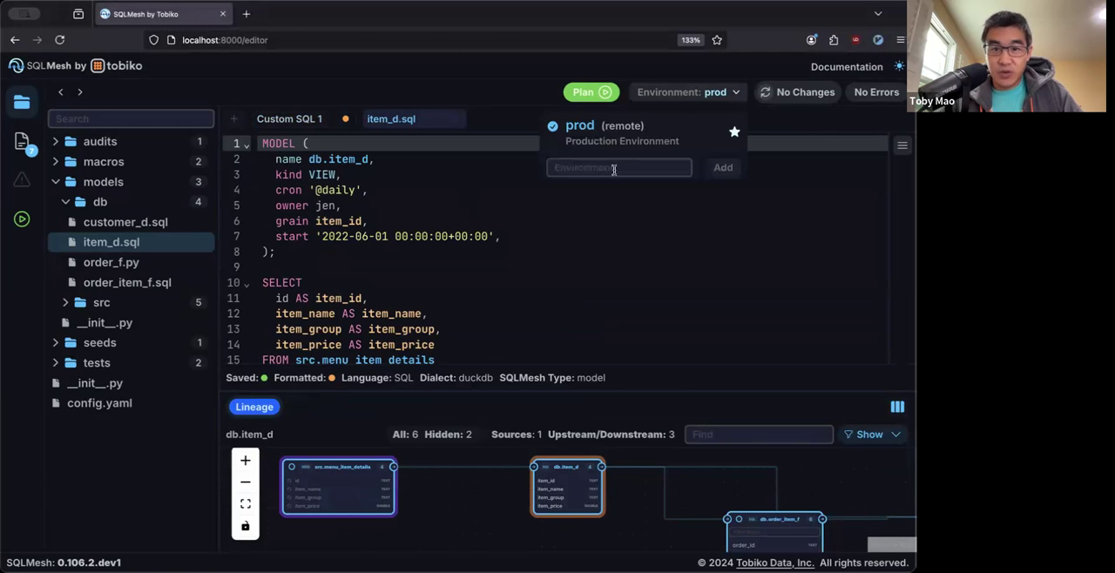
{"action": "type", "text": "dev"}
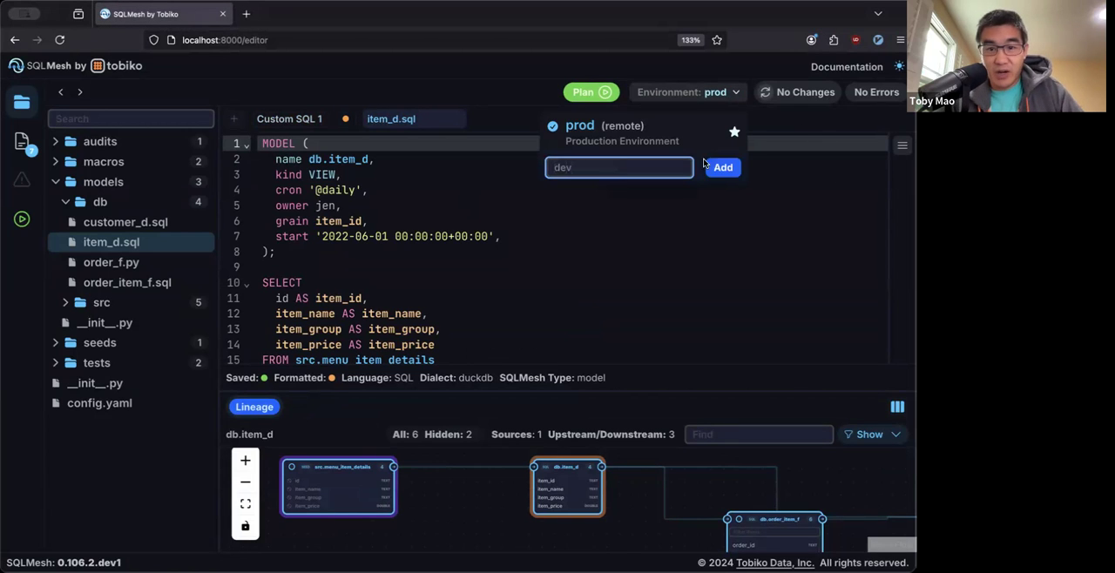
{"action": "left_click", "coordinate": [723, 167]}
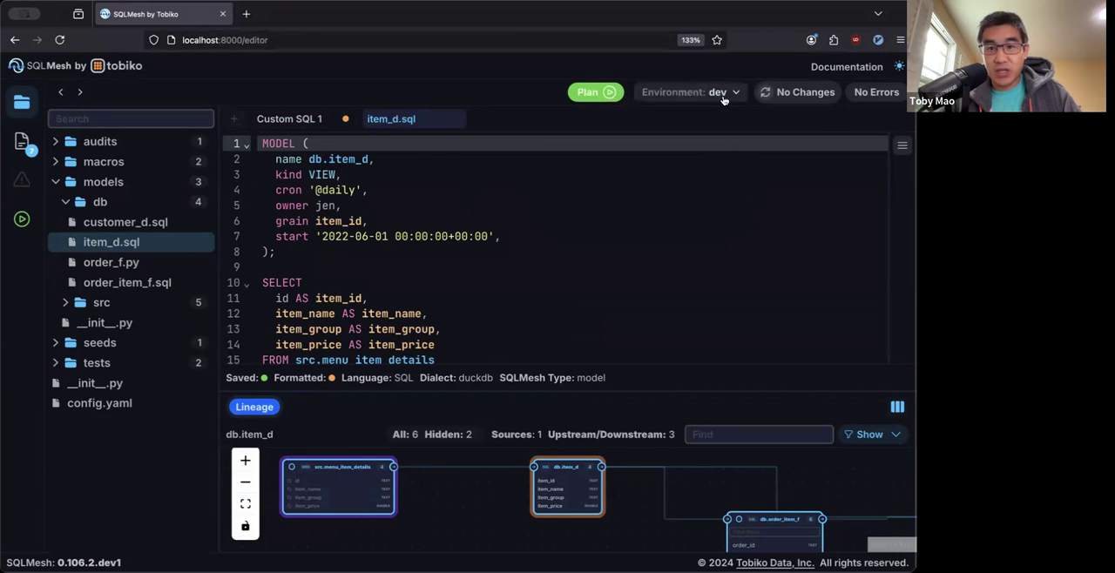
- Run a plan for dev, apply its virtual update, and return once the environment is promoted
{"action": "left_click", "coordinate": [596, 92]}
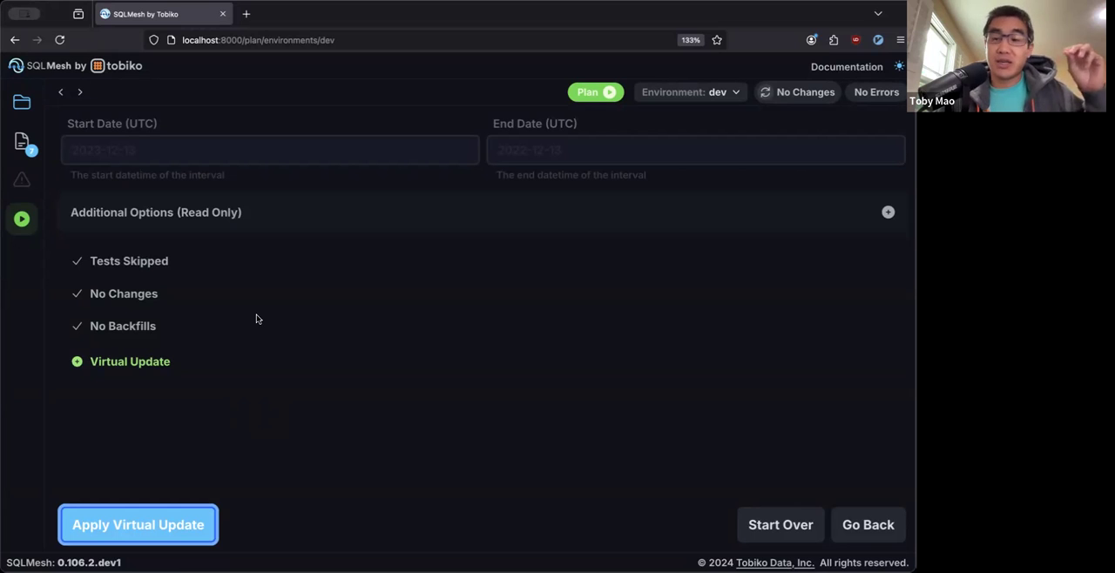
{"action": "mouse_move", "coordinate": [171, 504]}
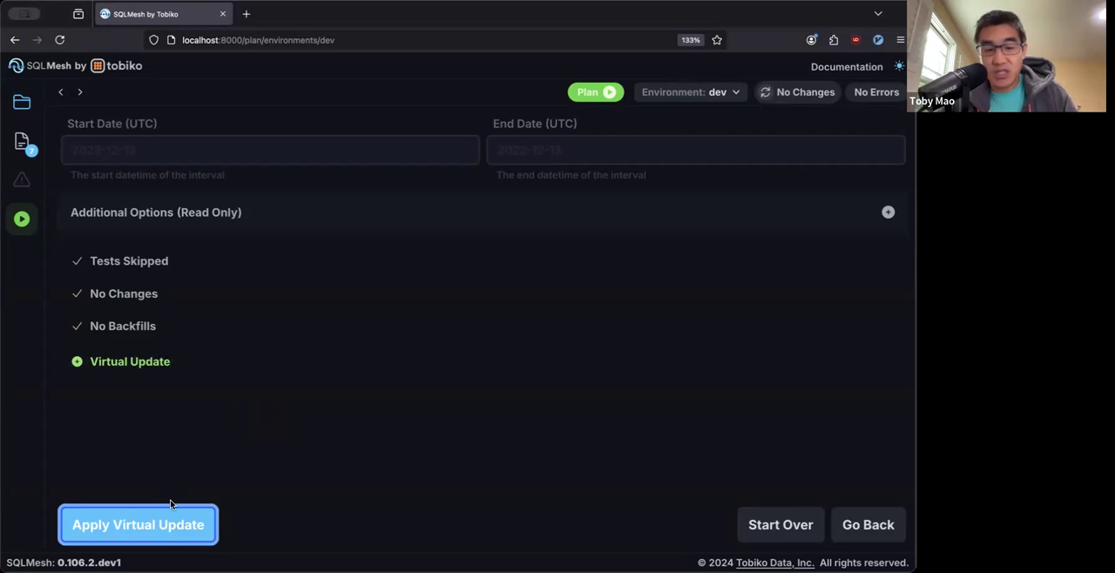
{"action": "left_click", "coordinate": [138, 524]}
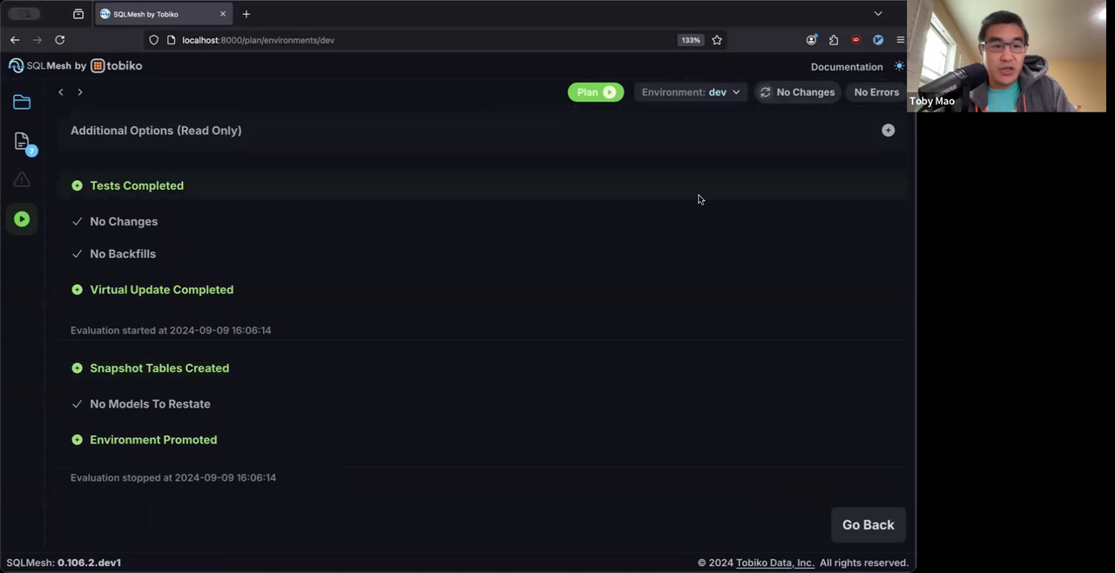
{"action": "left_click", "coordinate": [867, 524]}
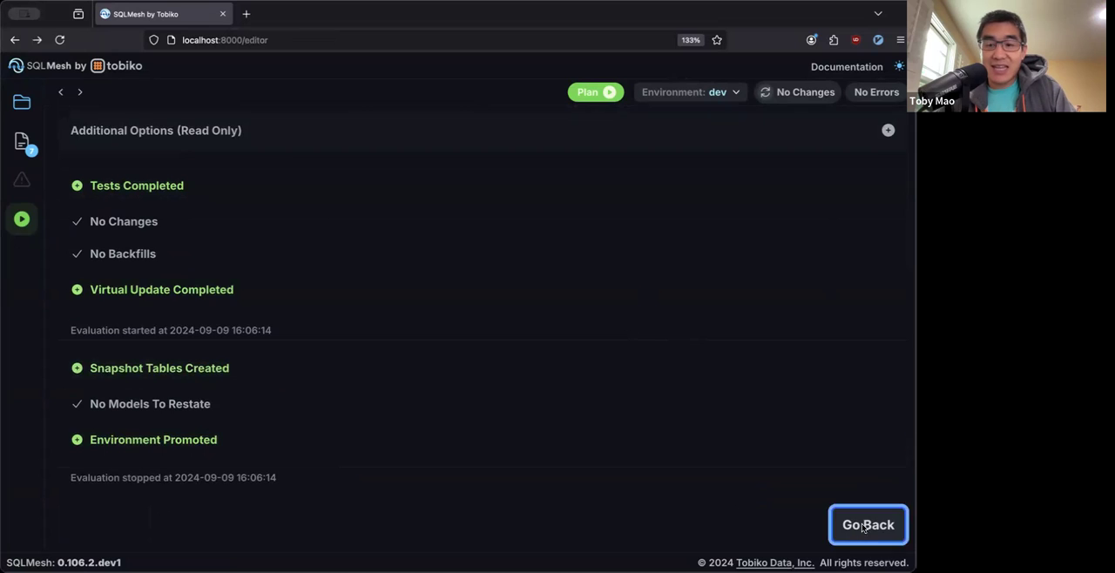
- Point the Custom SQL 1 query at db__dev.item_d instead of db.item_d
{"action": "left_click", "coordinate": [867, 525]}
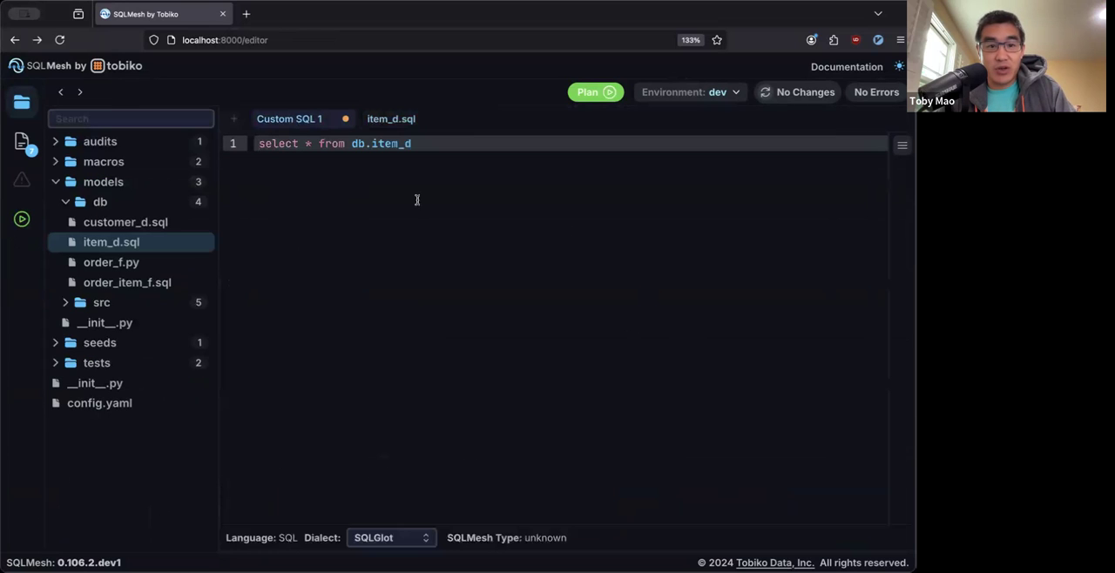
{"action": "type", "text": "__"}
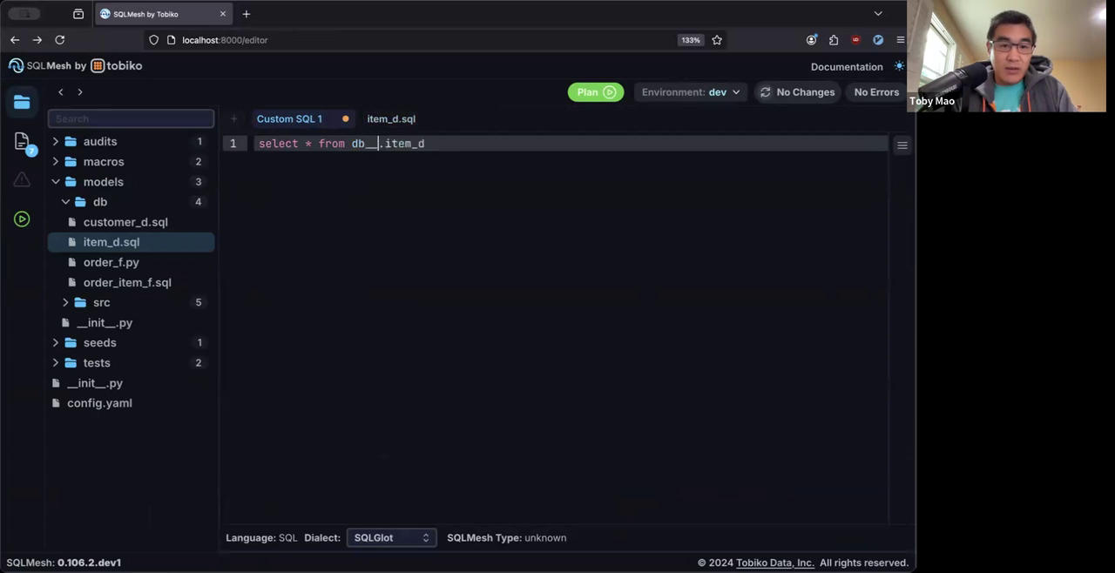
{"action": "type", "text": "dev"}
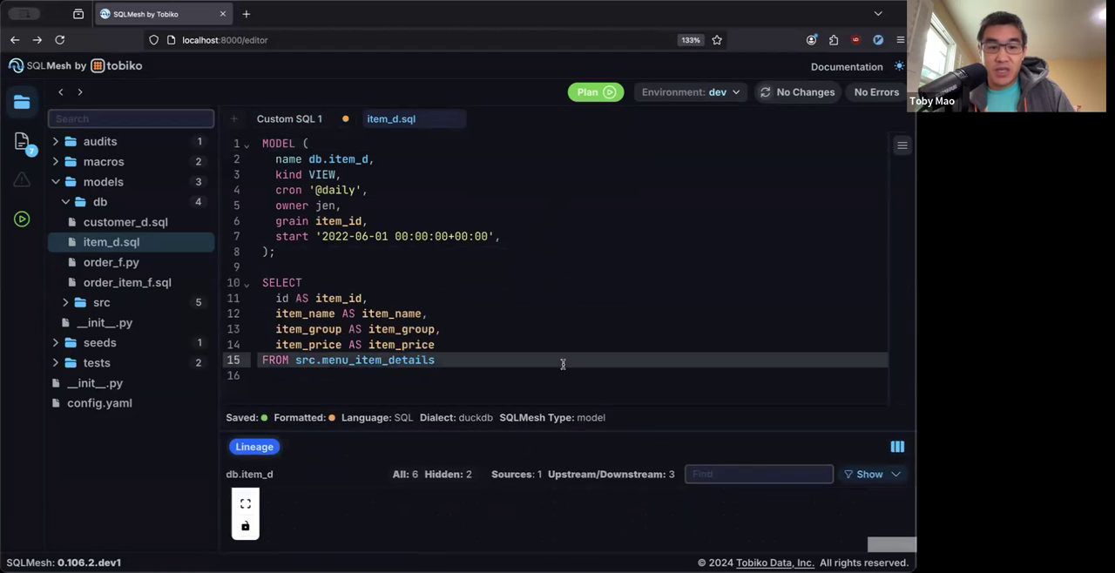
- Add a ROUND(item_price, 2) AS rounded column after item_price in item_d.sql
{"action": "left_click", "coordinate": [407, 344]}
{"action": "type", "text": "round"}
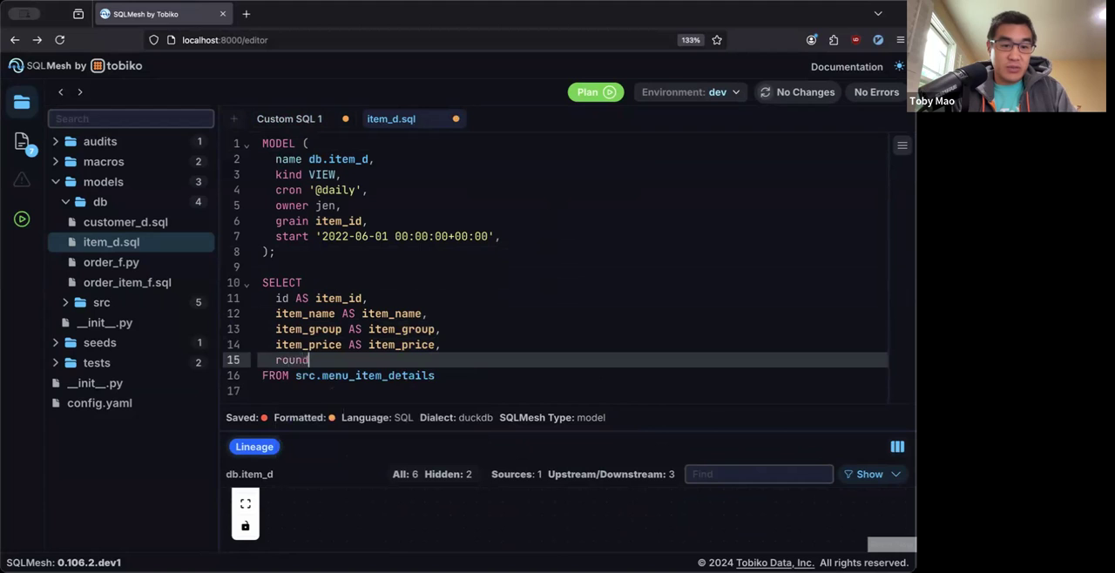
{"action": "type", "text": "(item_price, )"}
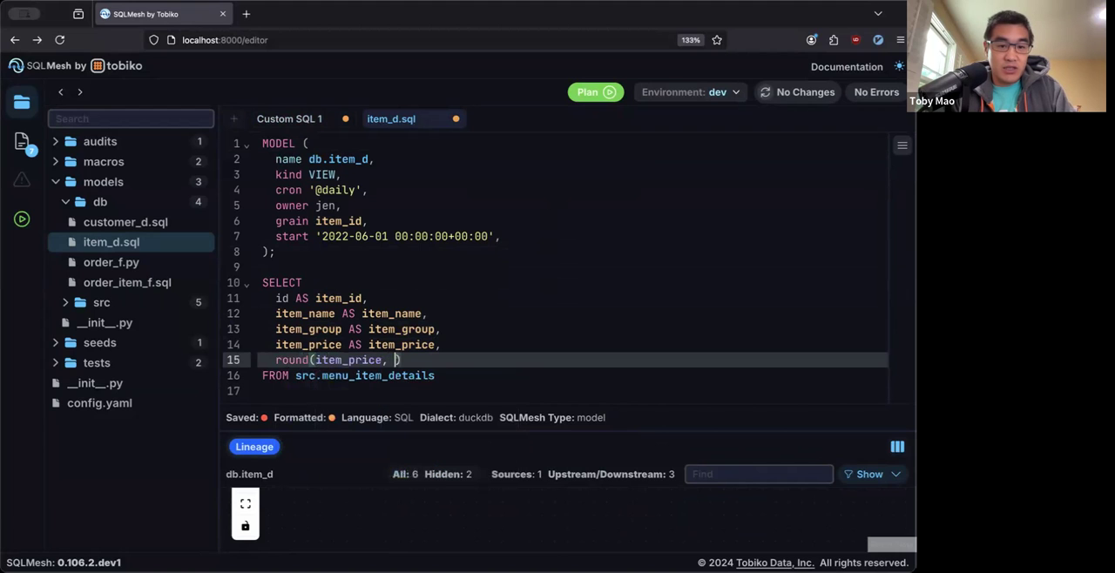
{"action": "type", "text": "2) AS rounded"}
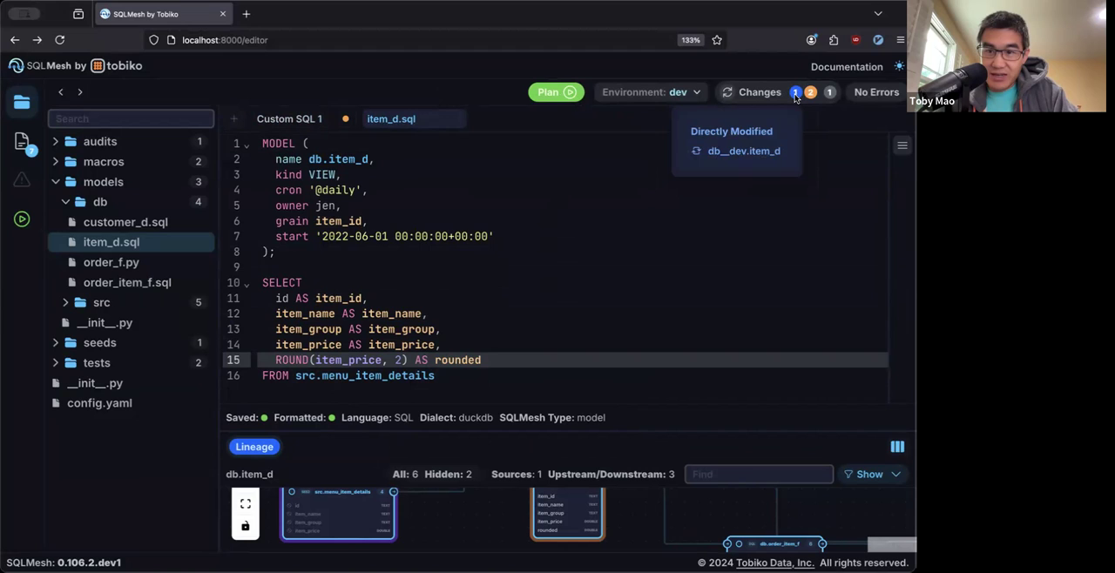
{"action": "mouse_move", "coordinate": [809, 91]}
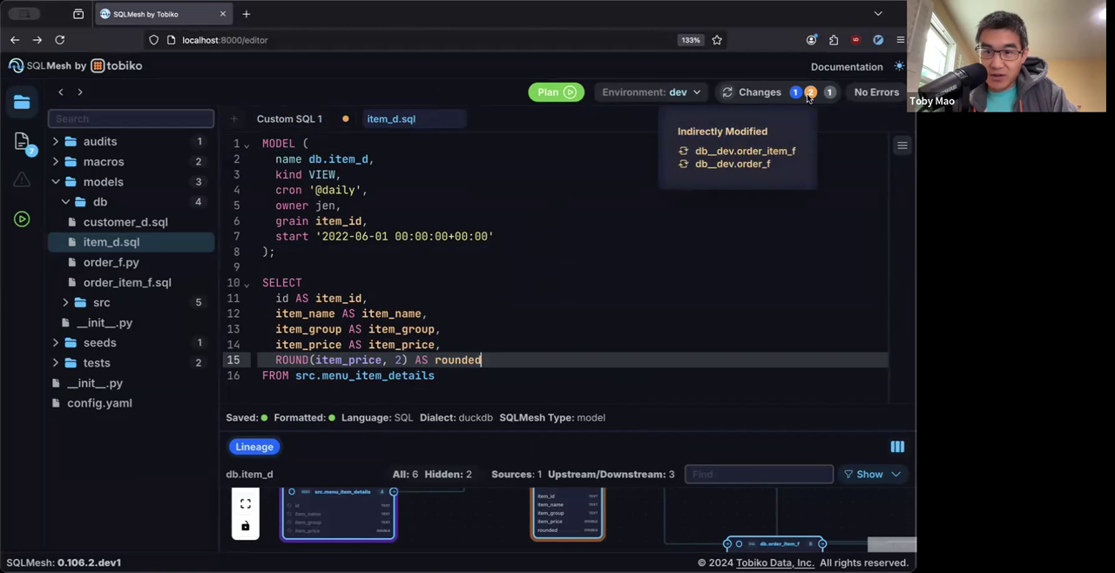
- Review the dev plan's non-breaking change category, diff and downstream lineage for item_d
{"action": "left_click", "coordinate": [547, 92]}
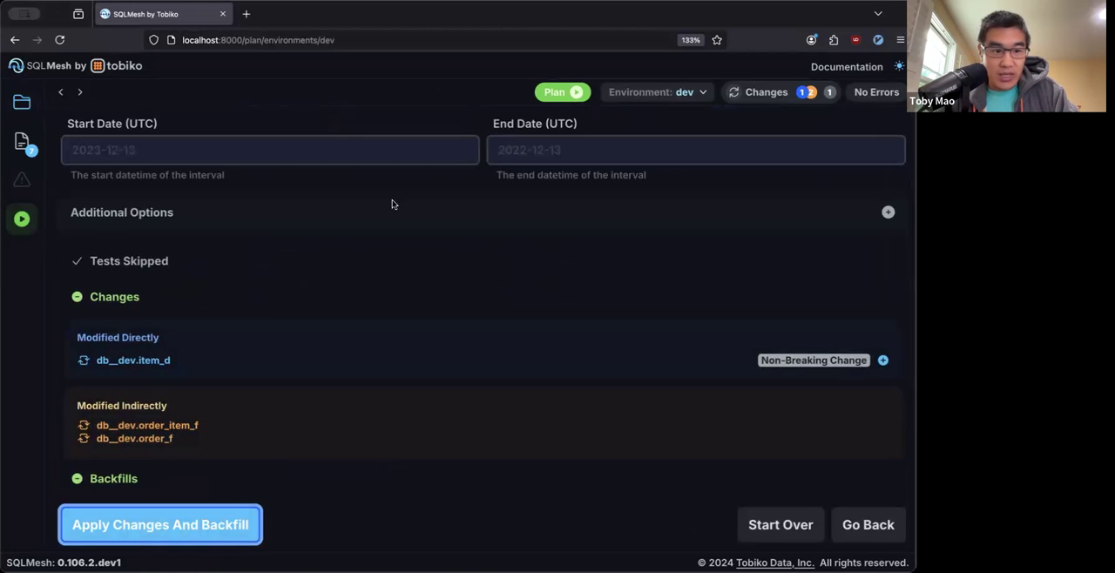
{"action": "scroll", "scroll_direction": "down", "scroll_amount": 3}
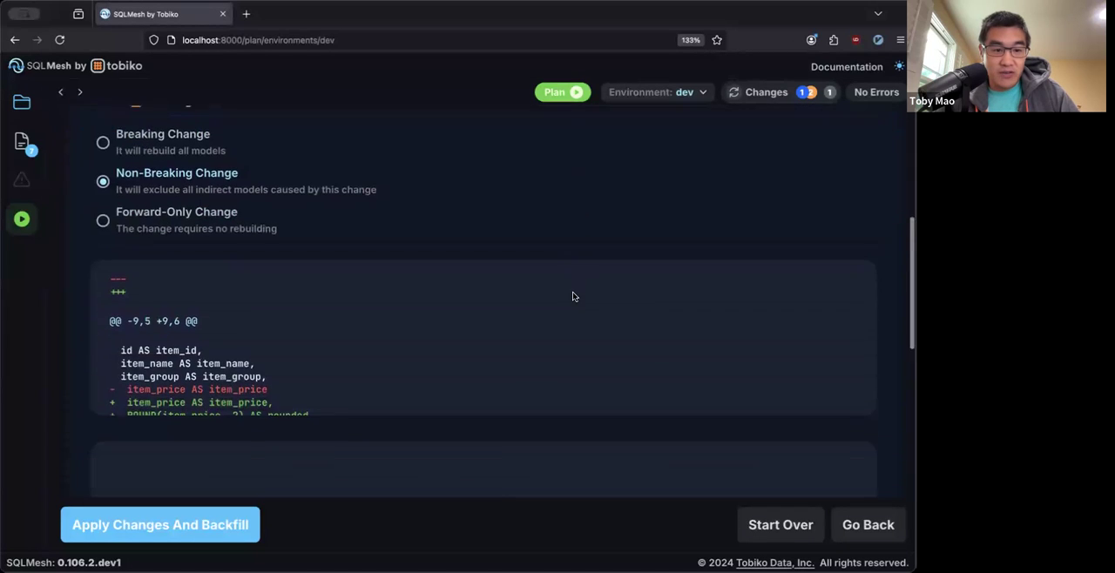
{"action": "scroll", "scroll_direction": "down", "scroll_amount": 3}
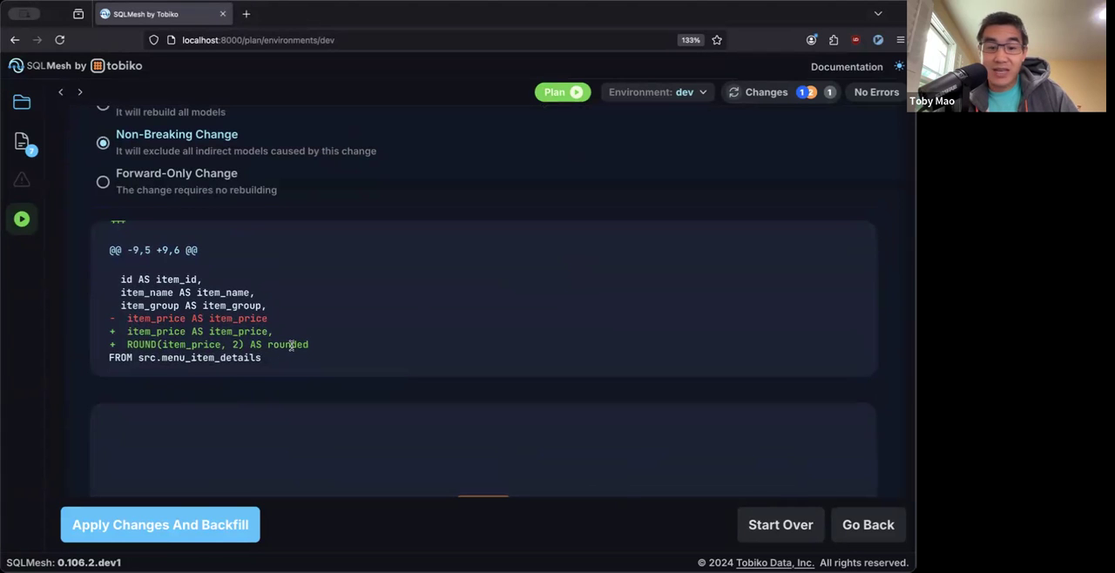
{"action": "scroll", "scroll_direction": "down", "scroll_amount": 3}
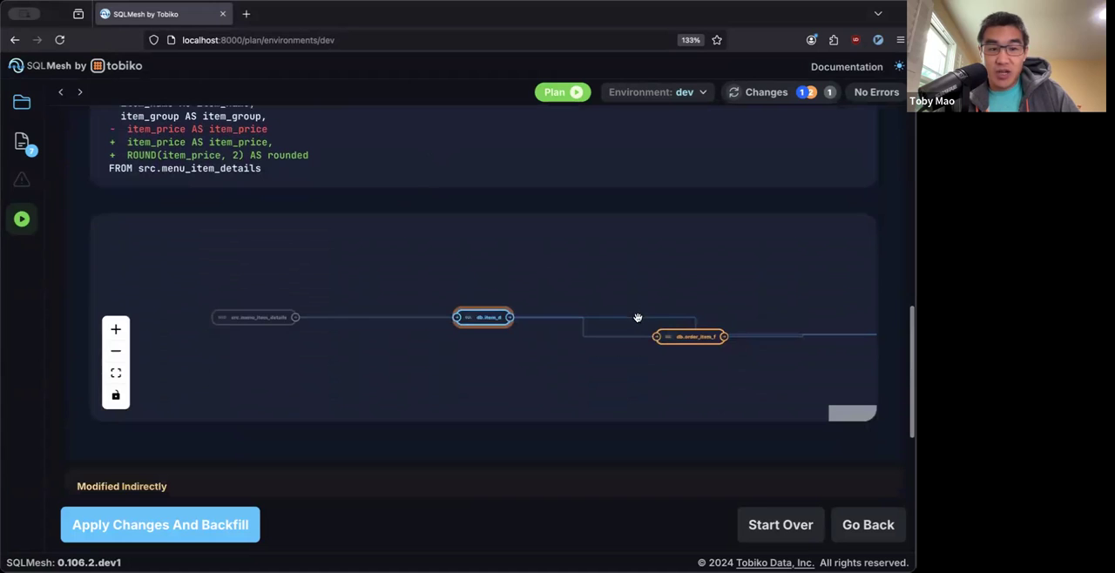
{"action": "mouse_move", "coordinate": [455, 218]}
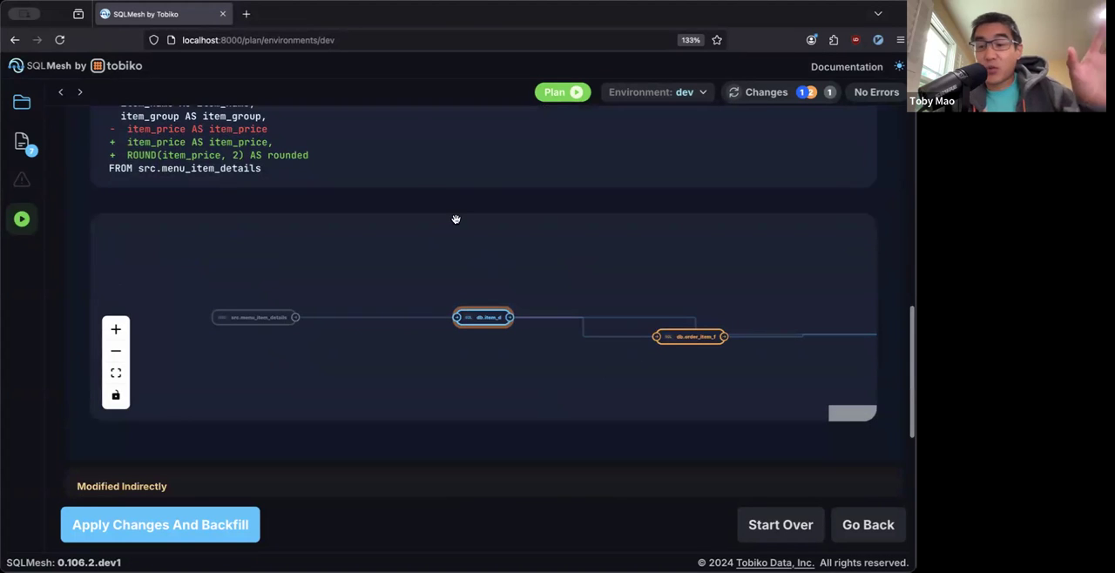
{"action": "mouse_move", "coordinate": [378, 405]}
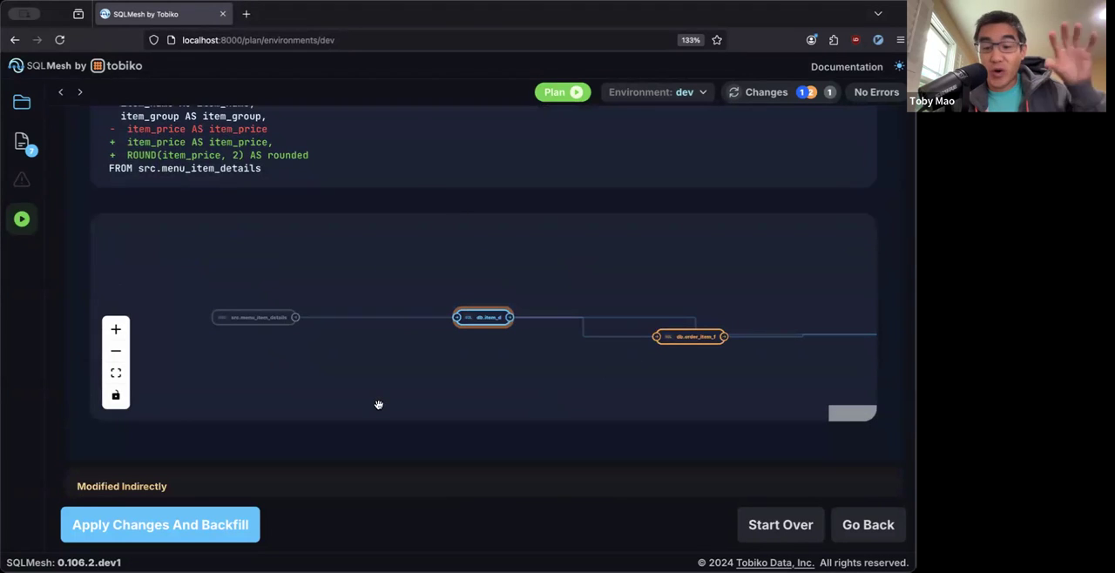
{"action": "scroll", "scroll_direction": "down", "scroll_amount": 3}
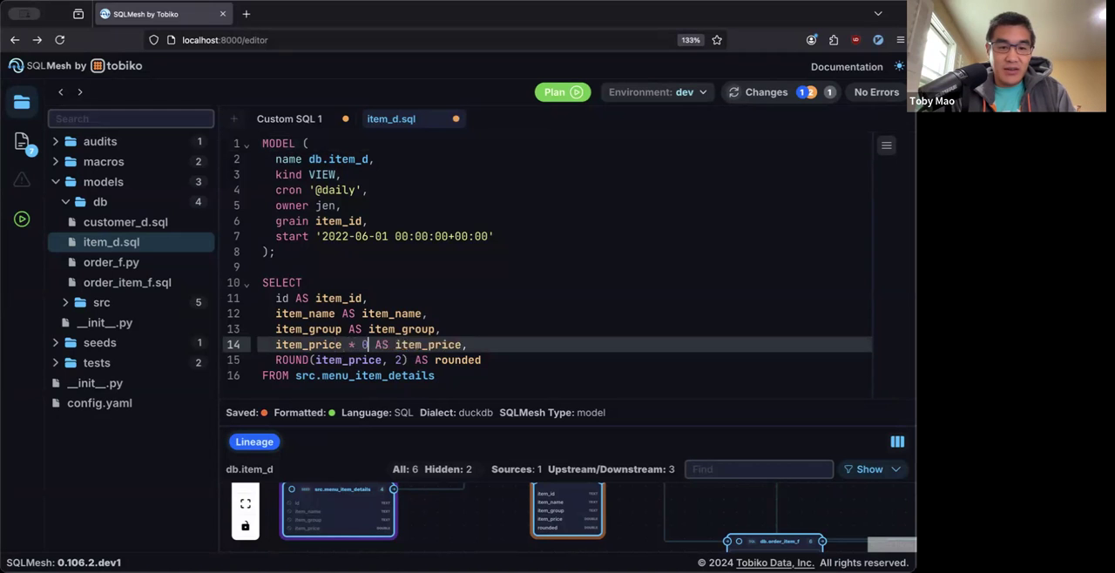
- Scale item_price by 0.99 and add a WHERE rounded > 4 filter to item_d
{"action": "type", "text": ".99"}
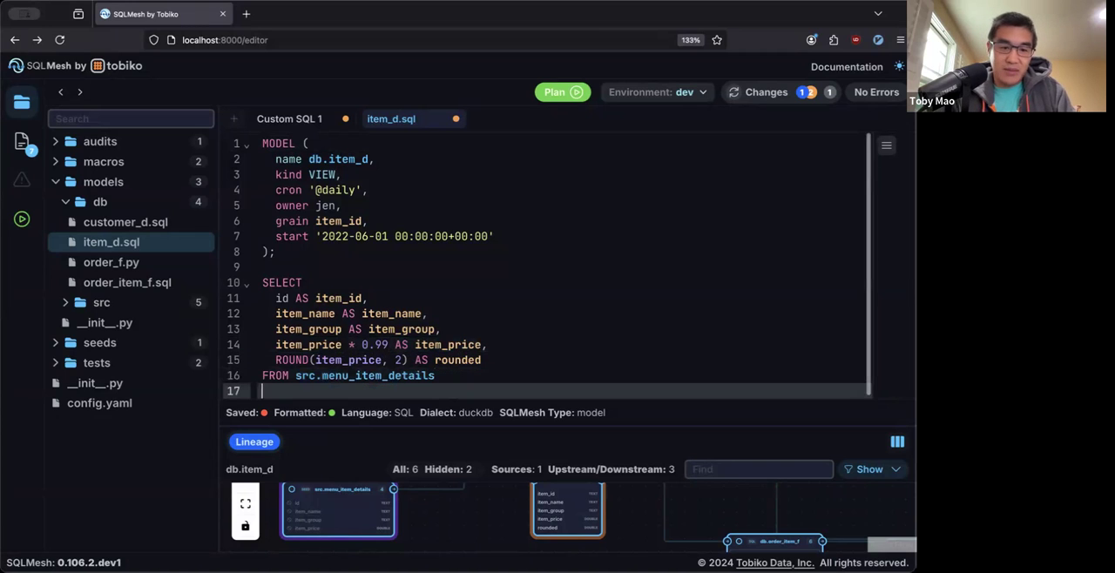
{"action": "type", "text": "WHERE rounded"}
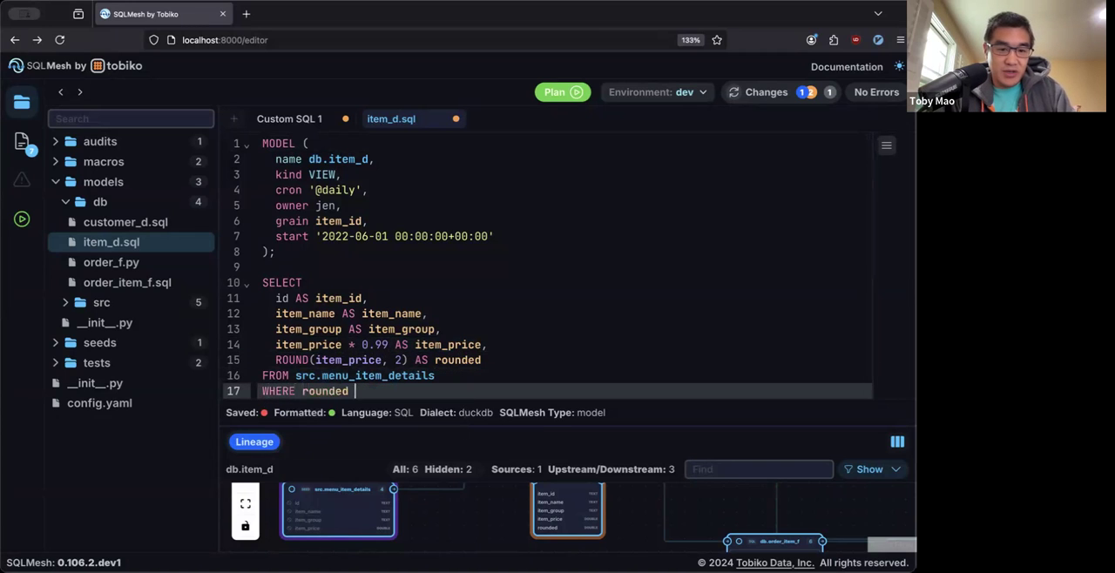
{"action": "type", "text": "> 4"}
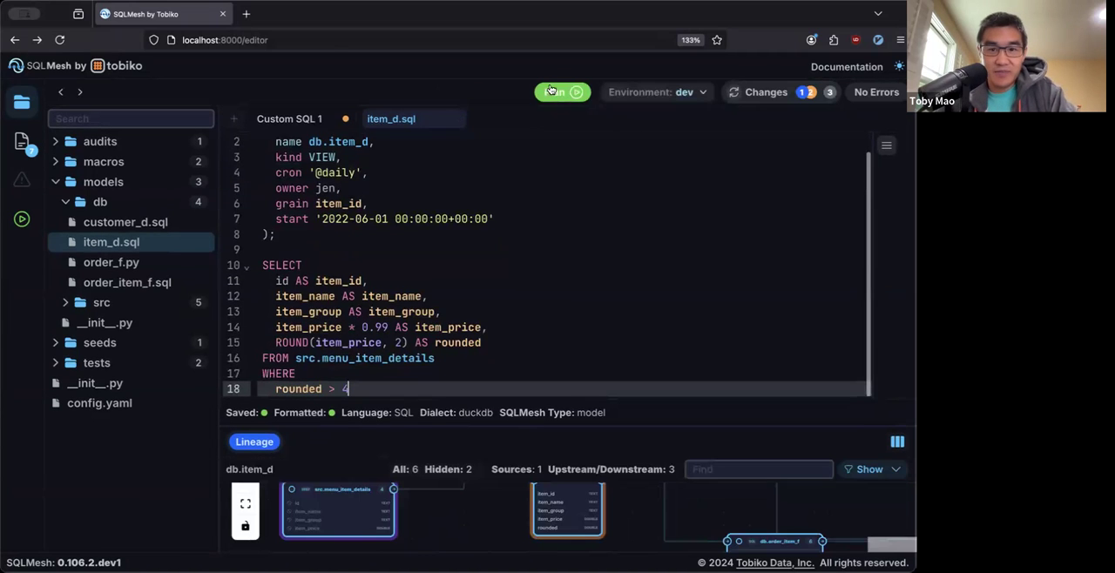
- Expand the db__dev.item_d breaking change in the new dev plan and review its diff and lineage
{"action": "left_click", "coordinate": [561, 92]}
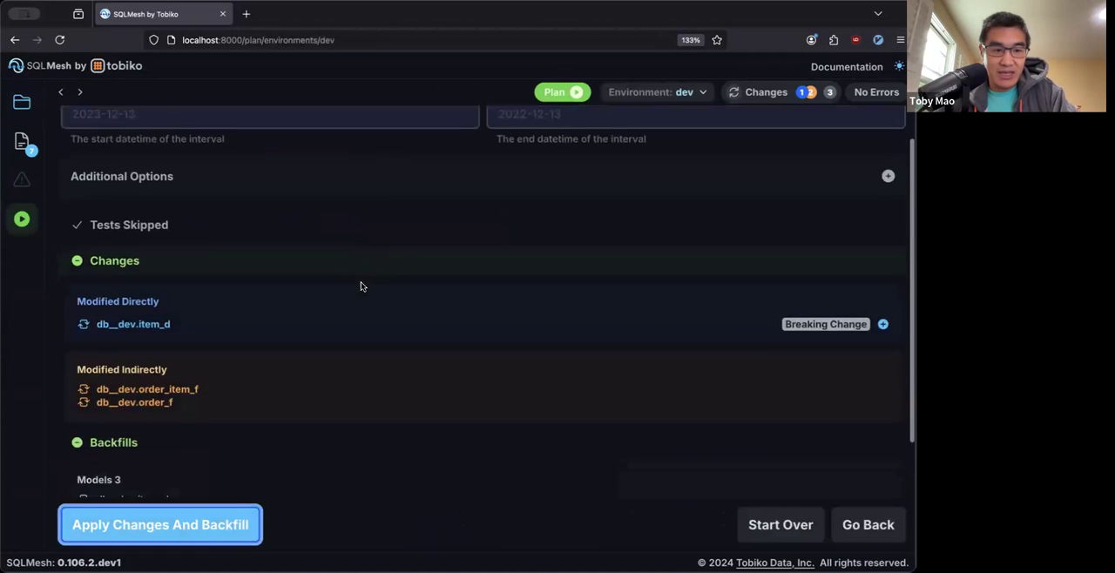
{"action": "scroll", "scroll_direction": "down", "scroll_amount": 3}
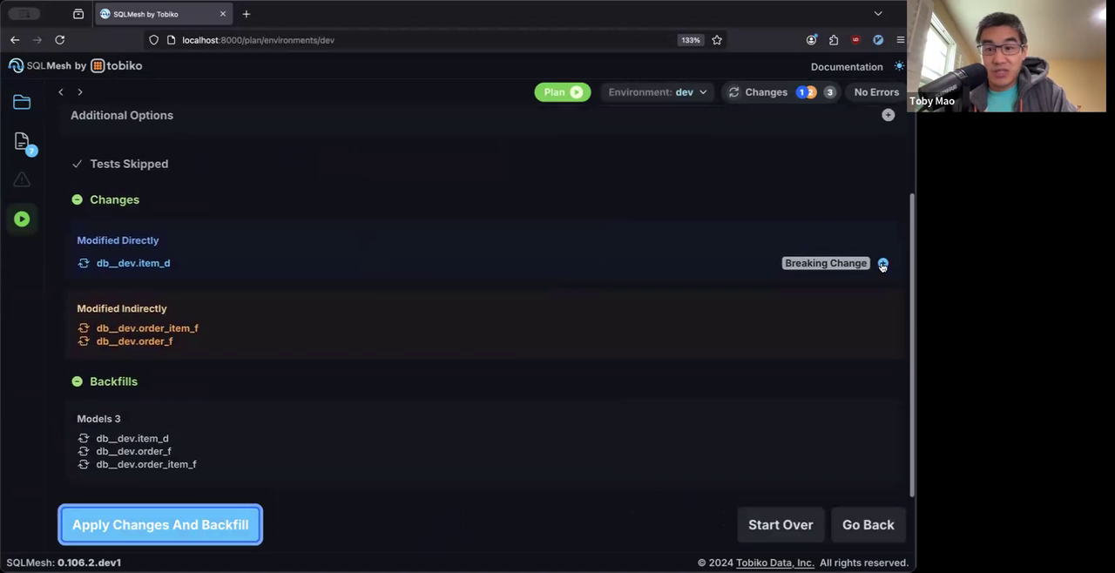
{"action": "left_click", "coordinate": [882, 263]}
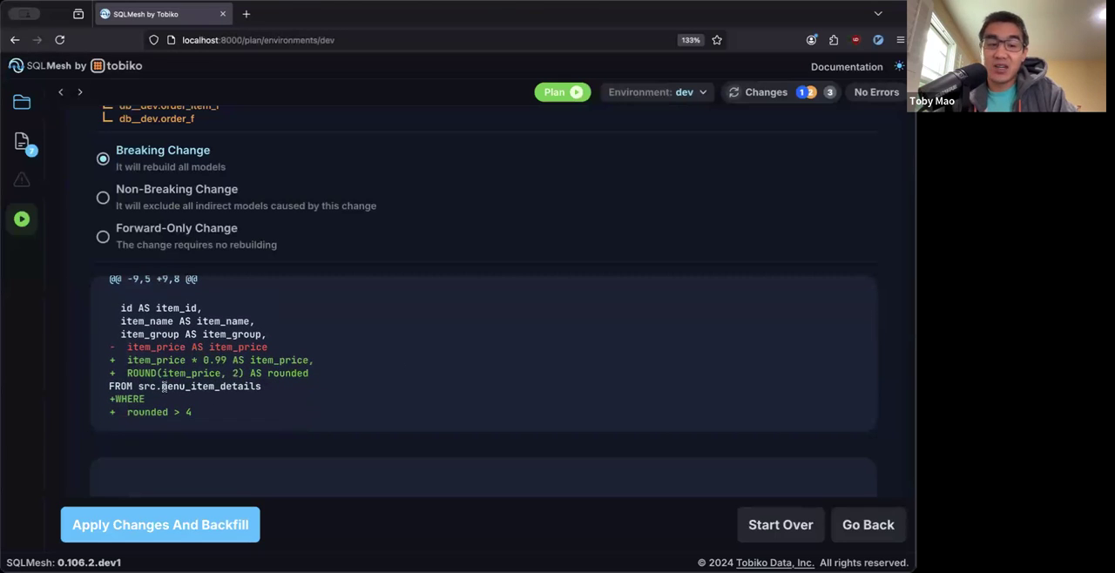
{"action": "scroll", "scroll_direction": "down", "scroll_amount": 3}
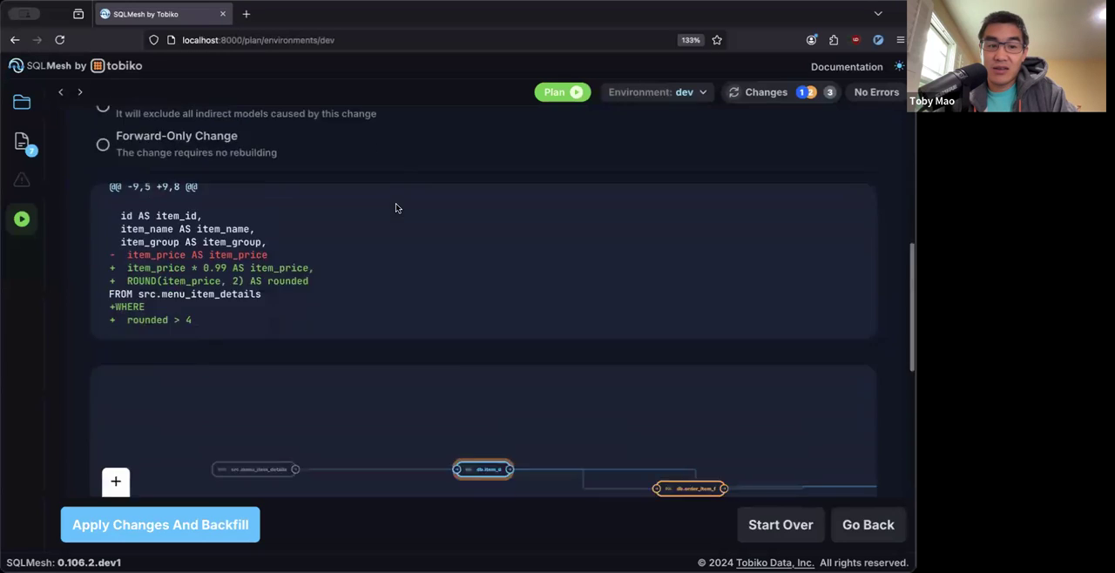
{"action": "scroll", "scroll_direction": "down", "scroll_amount": 3}
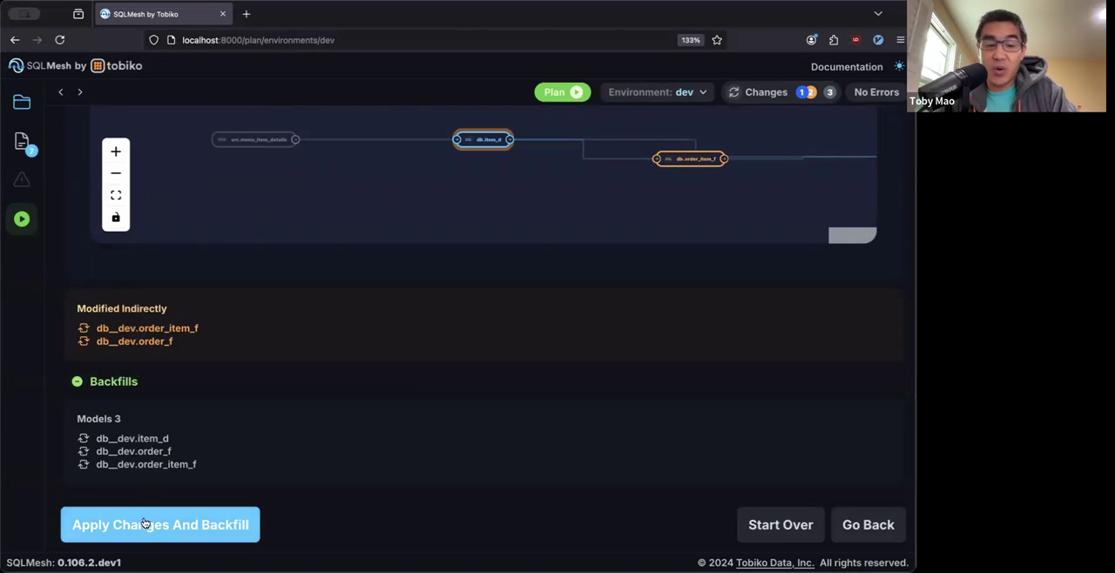
- Apply the plan with backfill and watch item_d, order_item_f and order_f intervals complete
{"action": "left_click", "coordinate": [159, 524]}
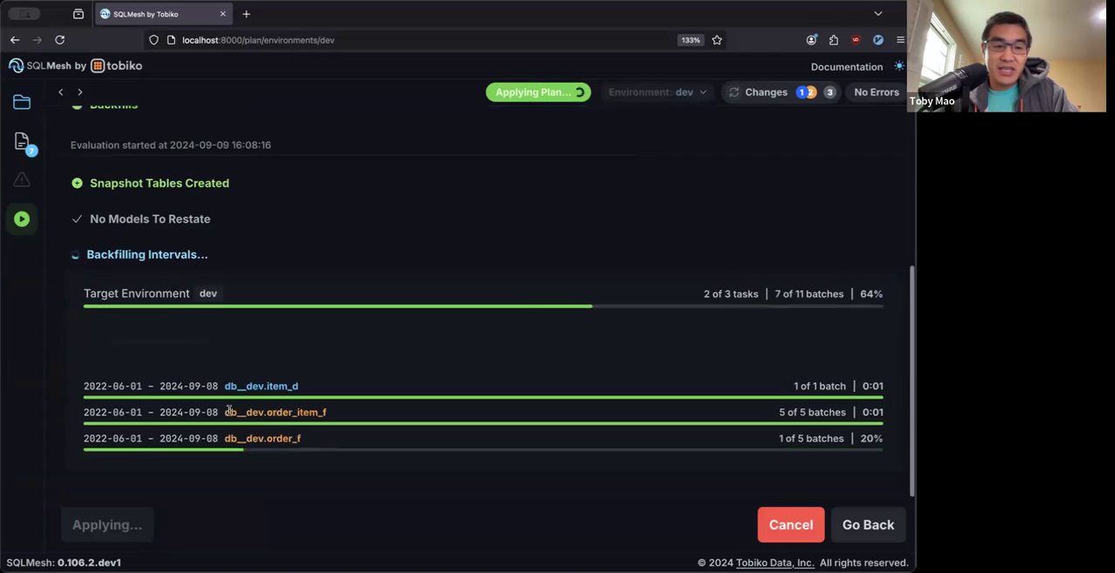
{"action": "scroll", "scroll_direction": "down", "scroll_amount": 3}
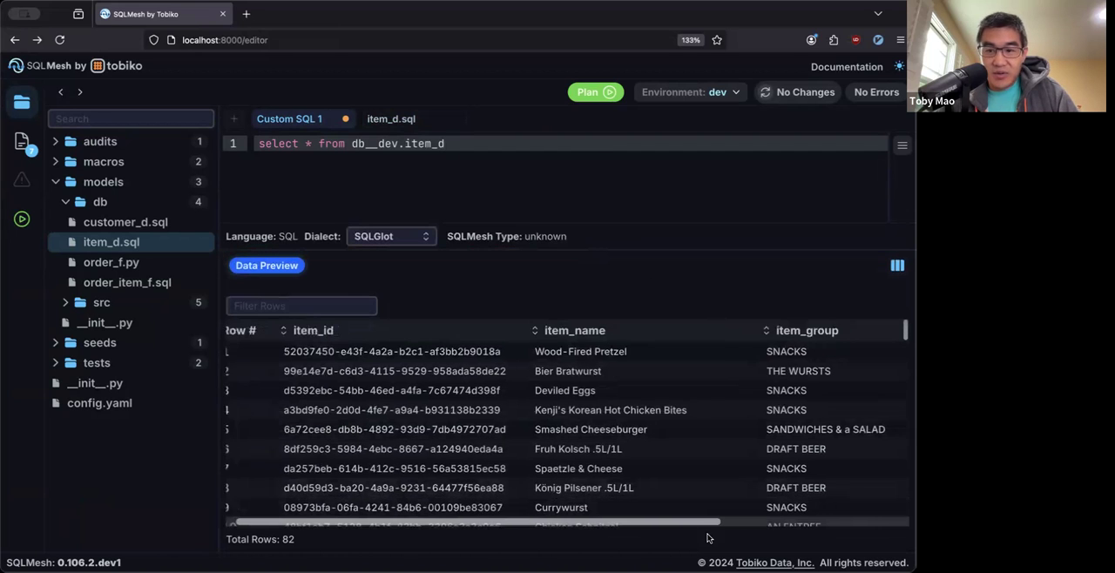
- Scroll the db__dev.item_d data preview right to check the remaining columns
{"action": "scroll", "scroll_direction": "right", "scroll_amount": 3}
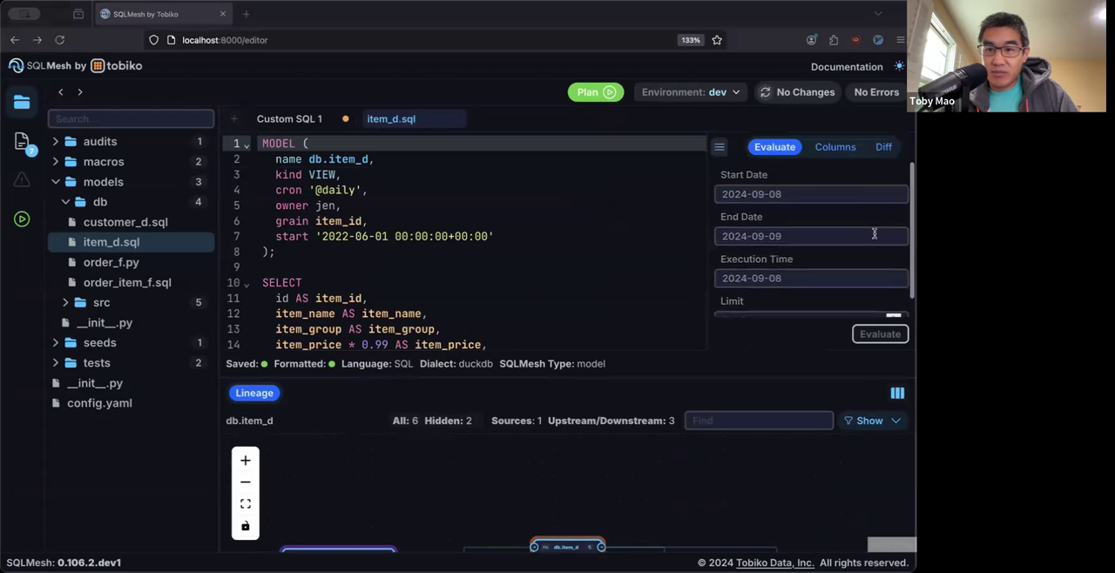
- Run a dev-versus-prod data diff for item_d, then switch the working environment to prod
{"action": "left_click", "coordinate": [883, 146]}
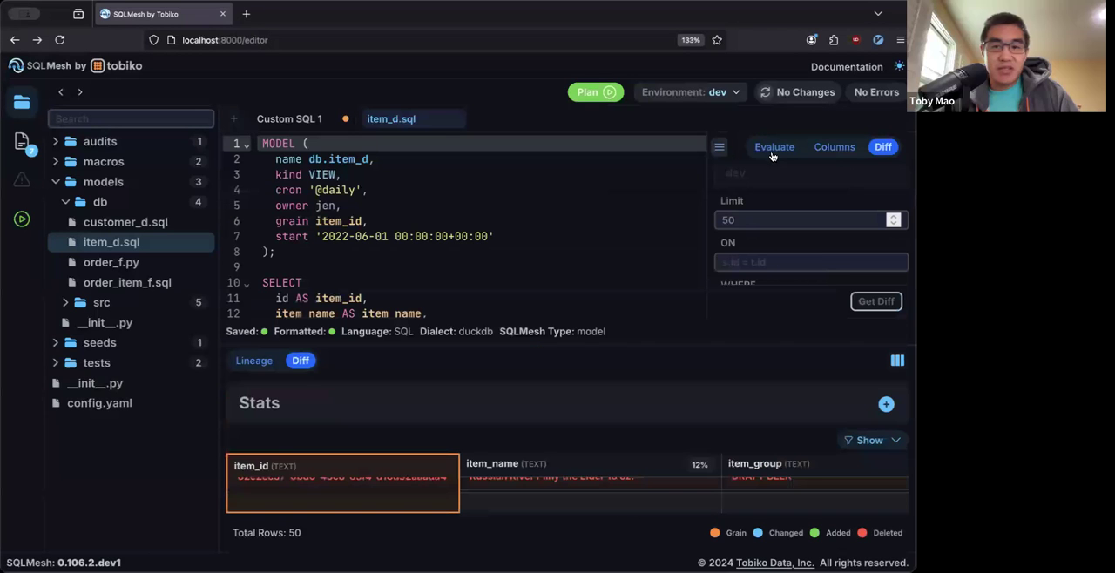
{"action": "left_click", "coordinate": [773, 146]}
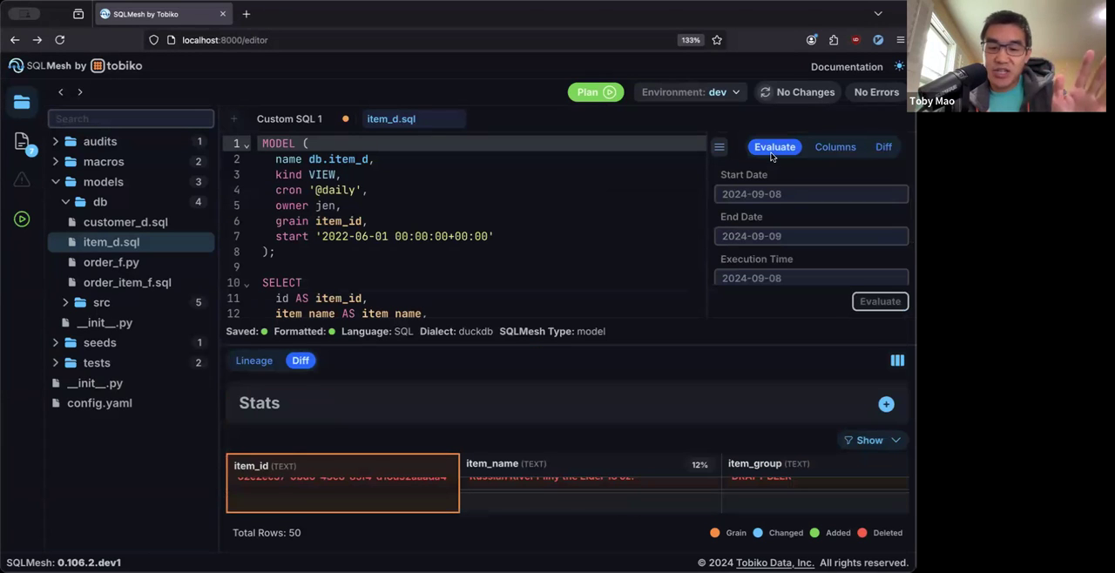
{"action": "left_click", "coordinate": [688, 92]}
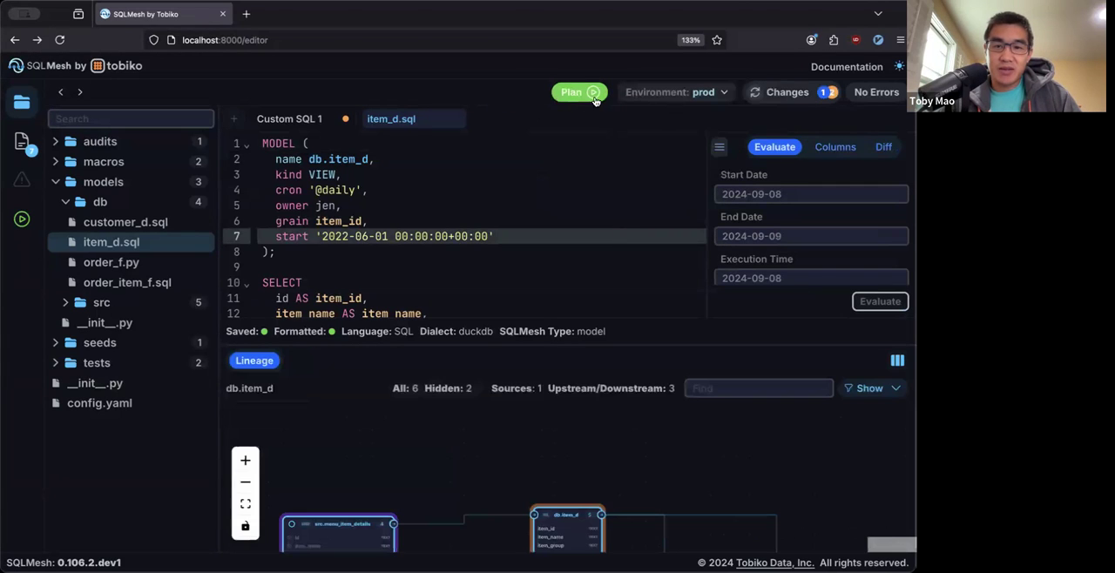
- Start the prod plan and expand db.item_d's breaking change to see its diff, no backfills and virtual update
{"action": "left_click", "coordinate": [571, 92]}
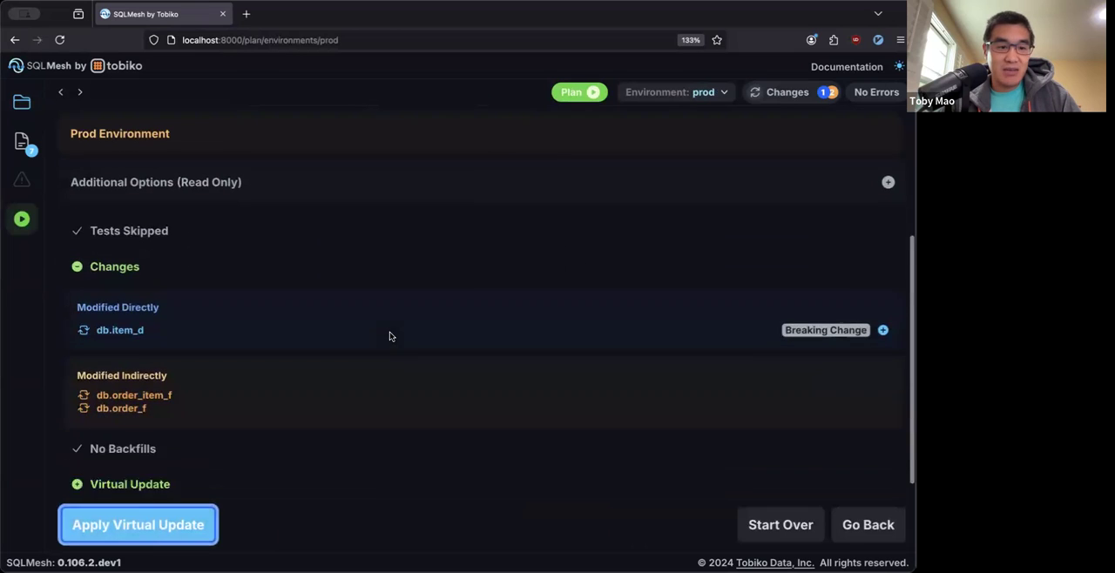
{"action": "left_click", "coordinate": [882, 329]}
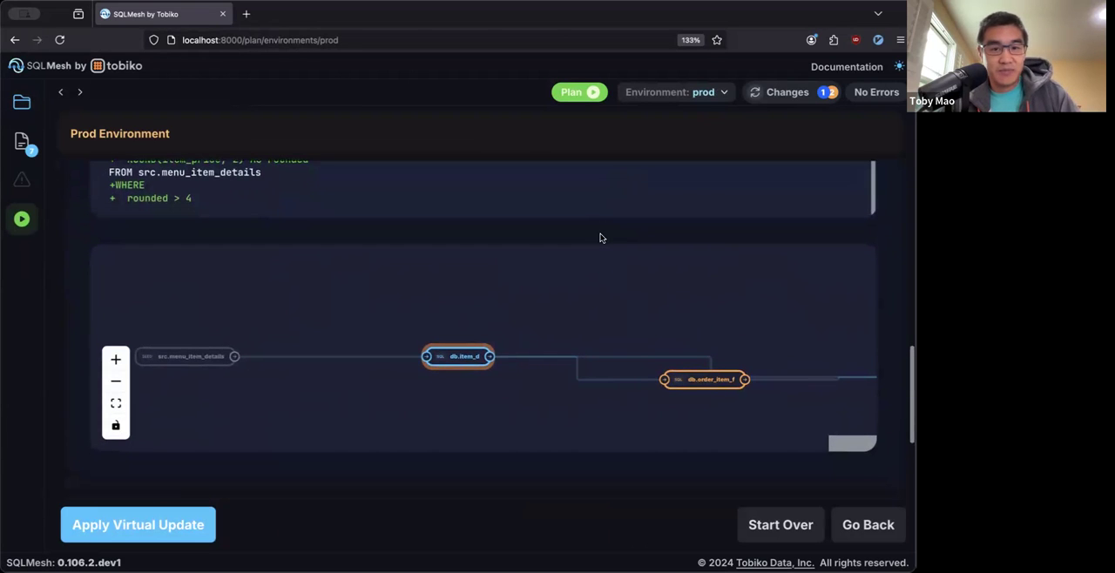
{"action": "scroll", "scroll_direction": "down", "scroll_amount": 3}
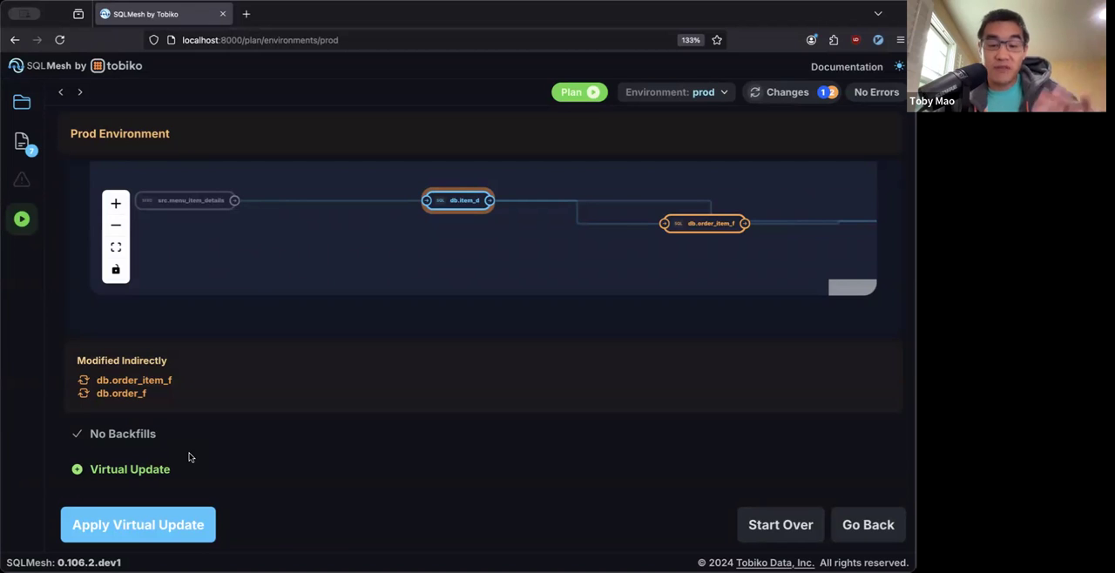
{"action": "mouse_move", "coordinate": [165, 459]}
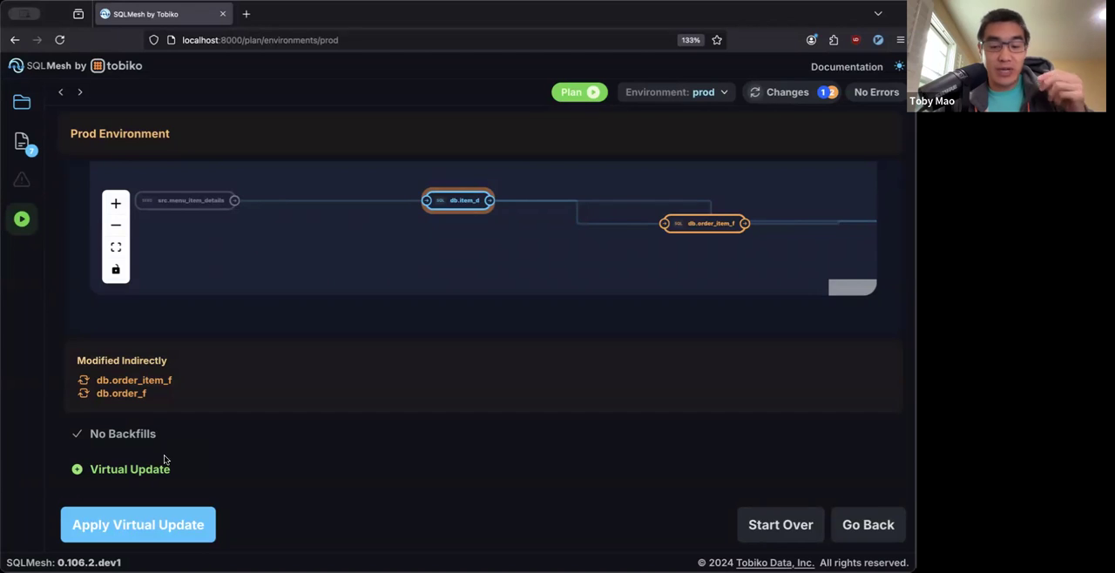
- Apply the virtual update directly to prod and preview db.item_d's 82 rows with item_price and rounded columns
{"action": "left_click", "coordinate": [138, 524]}
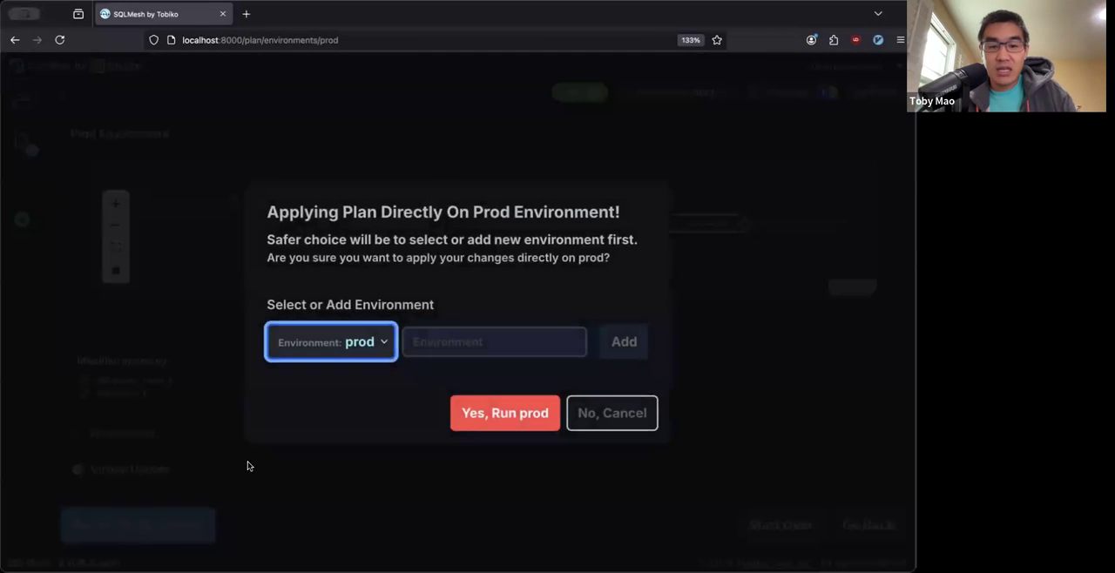
{"action": "left_click", "coordinate": [504, 413]}
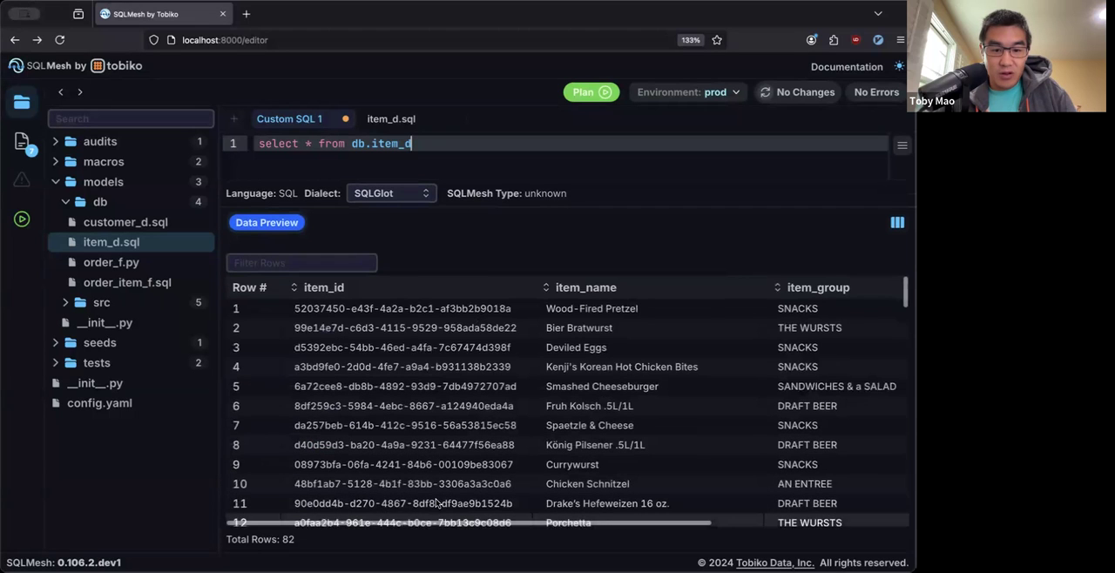
{"action": "scroll", "scroll_direction": "right", "scroll_amount": 3}
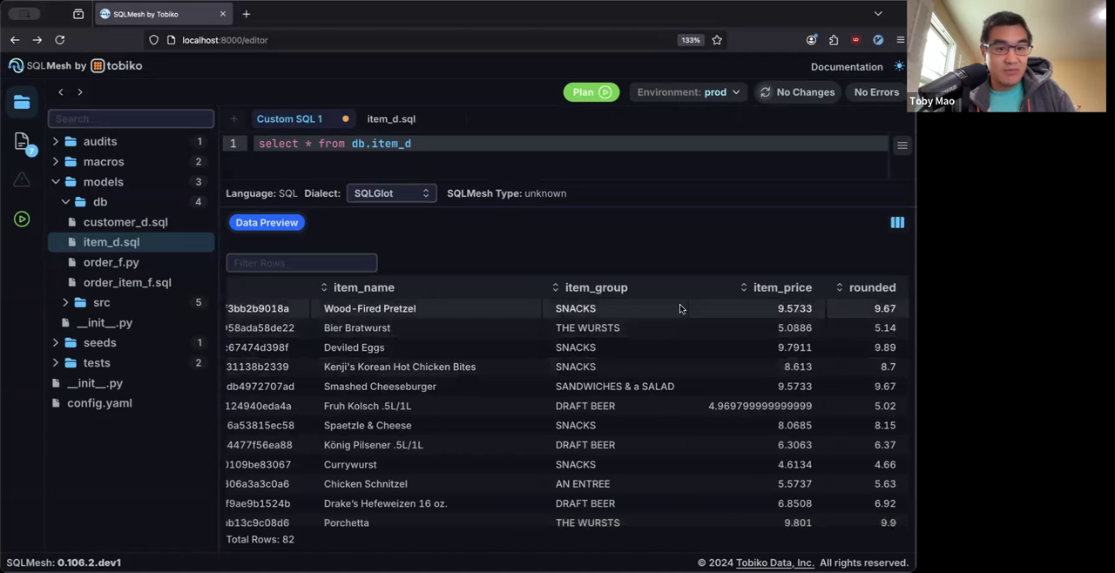
{"action": "mouse_move", "coordinate": [110, 243]}
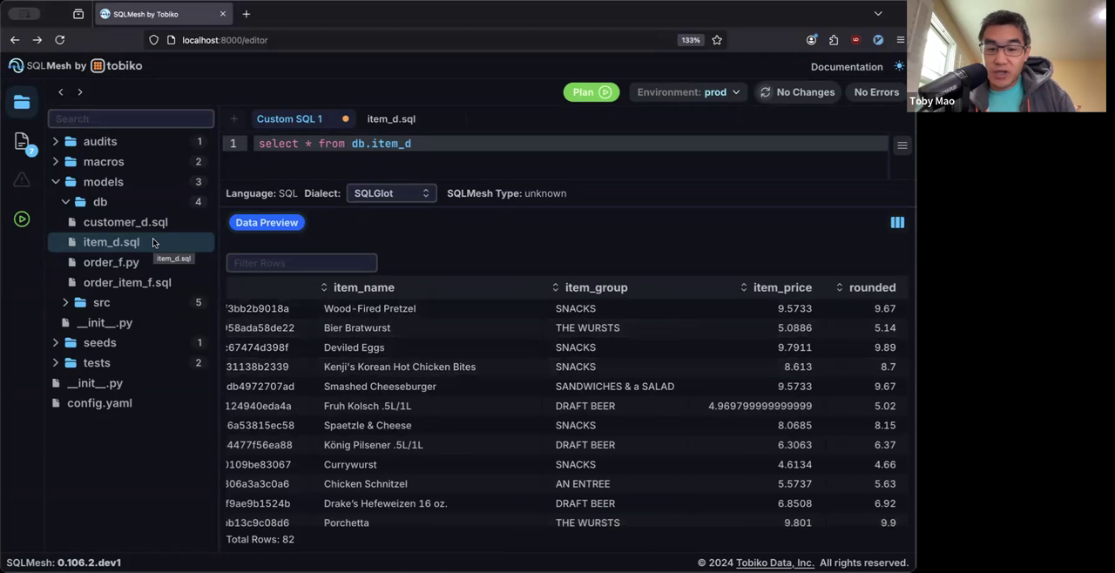
- View the order_f.py Python model from the file explorer, then switch back to the Custom SQL 1 query
{"action": "left_click", "coordinate": [110, 262]}
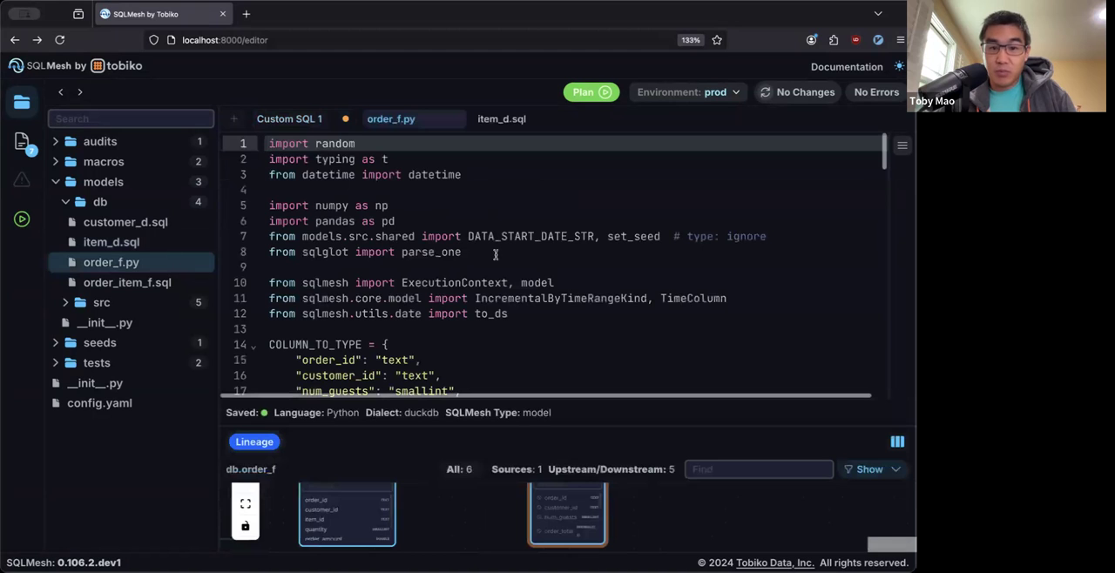
{"action": "scroll", "scroll_direction": "down", "scroll_amount": 3}
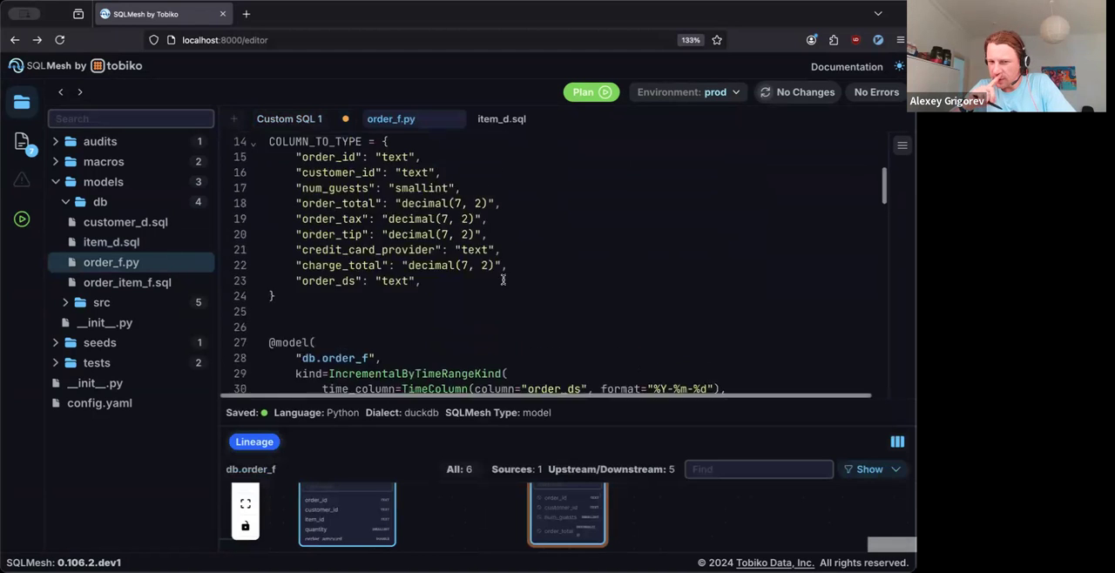
{"action": "left_click", "coordinate": [501, 118]}
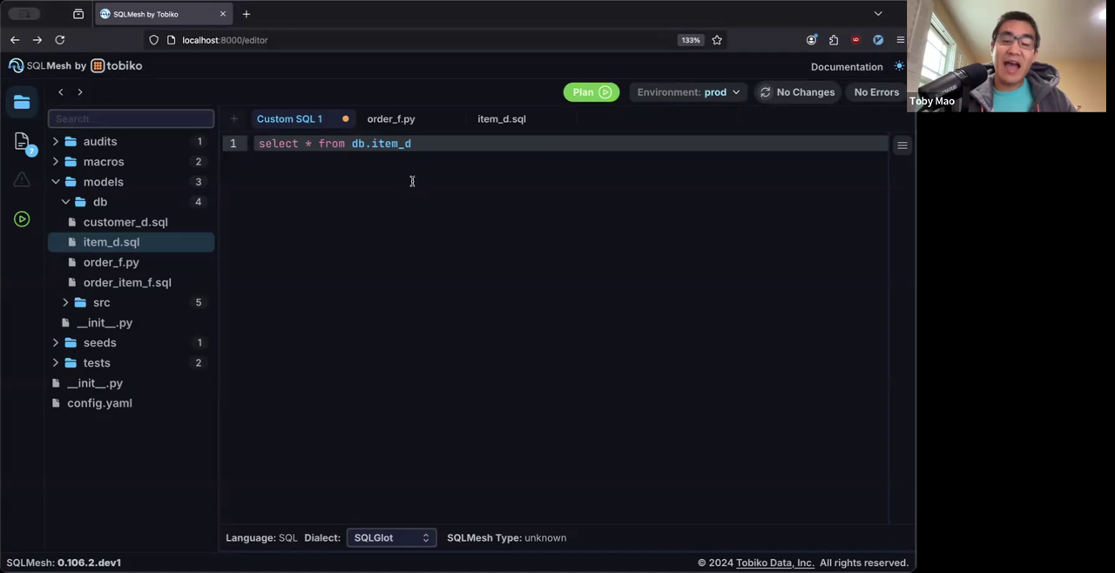
- Scroll through the full order_f.py Python model code before moving on to the db.item_d docs page
{"action": "left_click", "coordinate": [258, 144]}
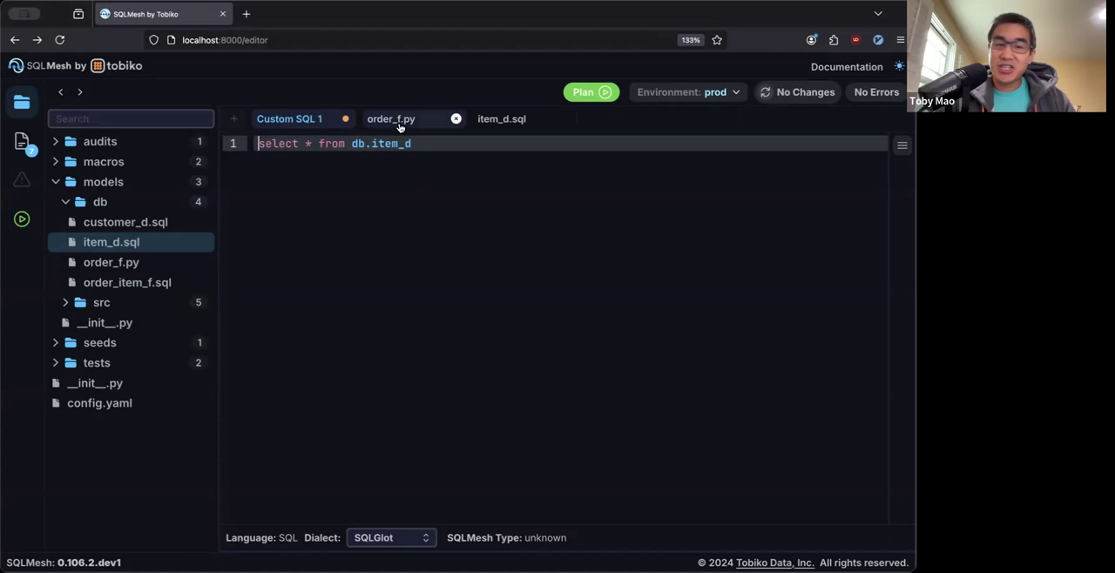
{"action": "left_click", "coordinate": [391, 119]}
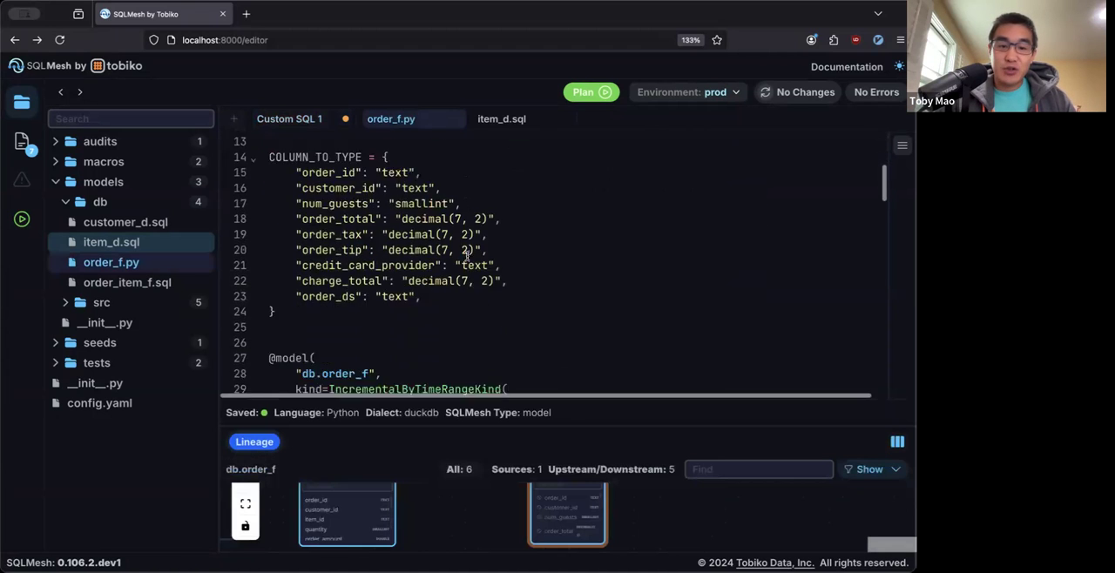
{"action": "scroll", "scroll_direction": "down", "scroll_amount": 3}
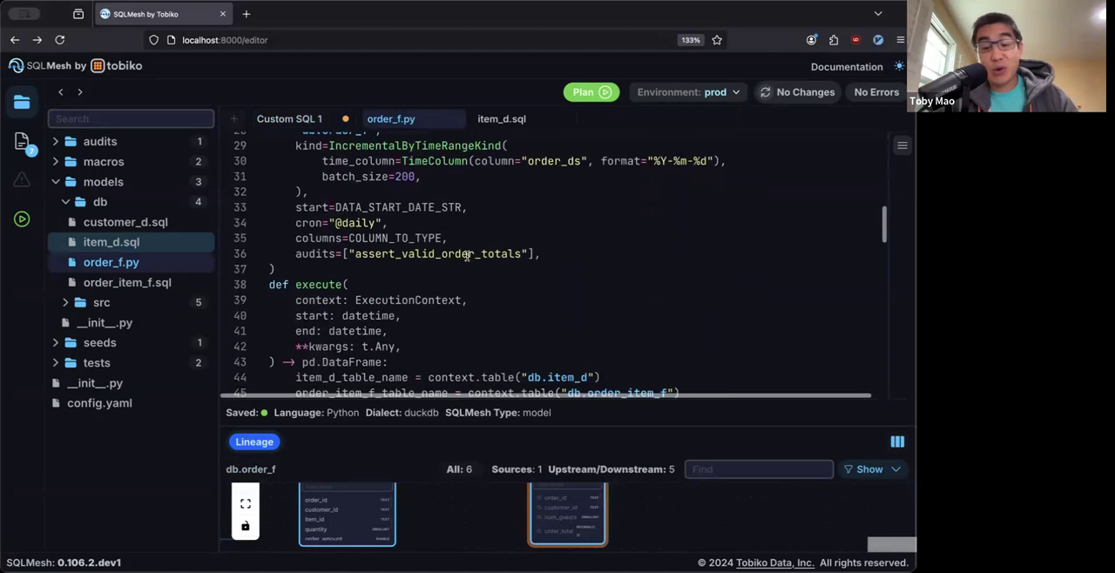
{"action": "scroll", "scroll_direction": "down", "scroll_amount": 3}
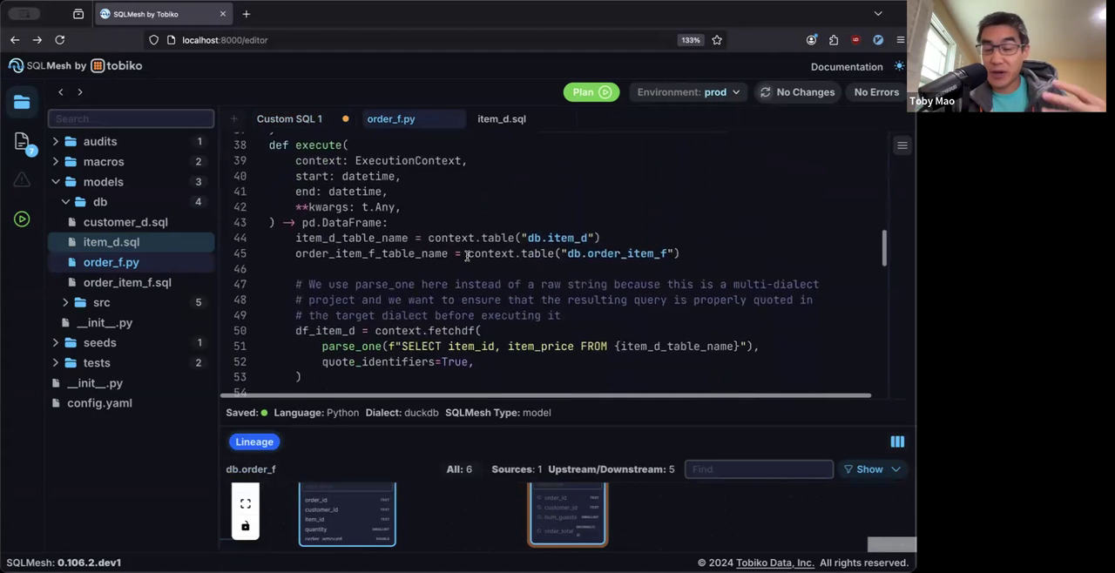
{"action": "scroll", "scroll_direction": "down", "scroll_amount": 3}
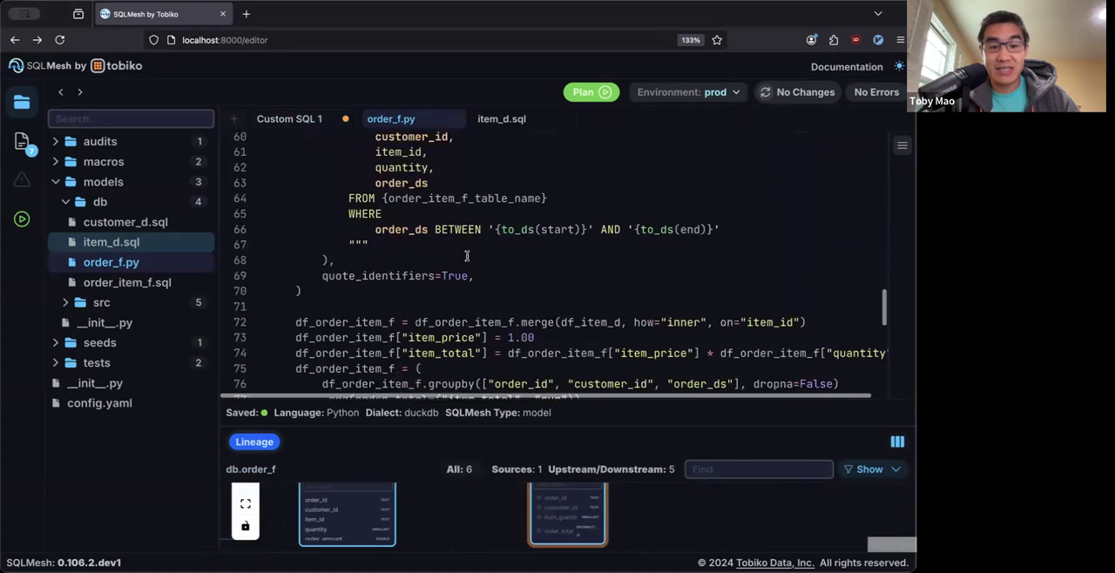
{"action": "scroll", "scroll_direction": "down", "scroll_amount": 3}
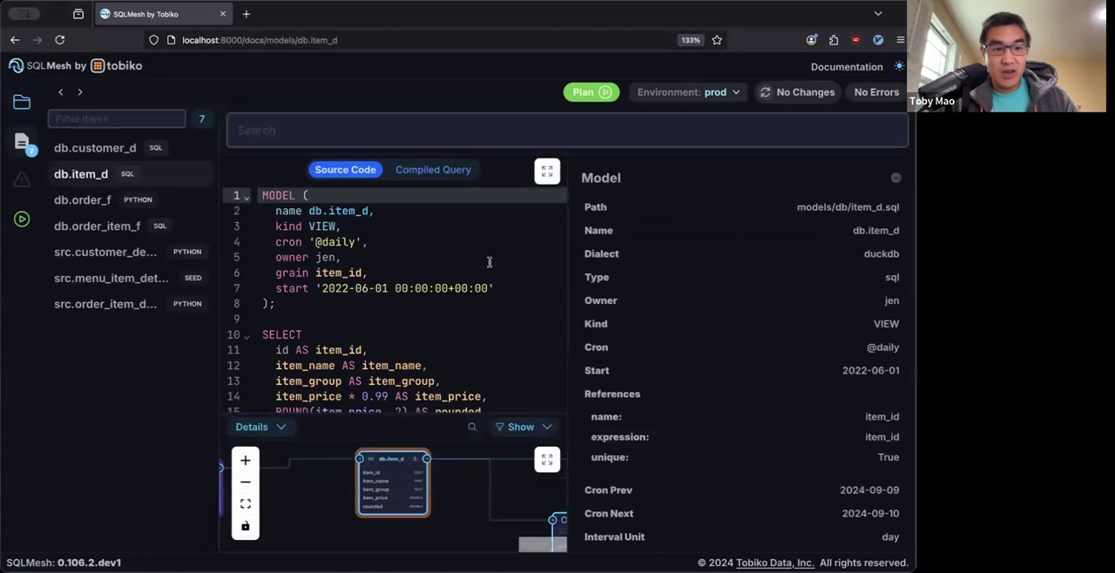
{"action": "mouse_move", "coordinate": [553, 269]}
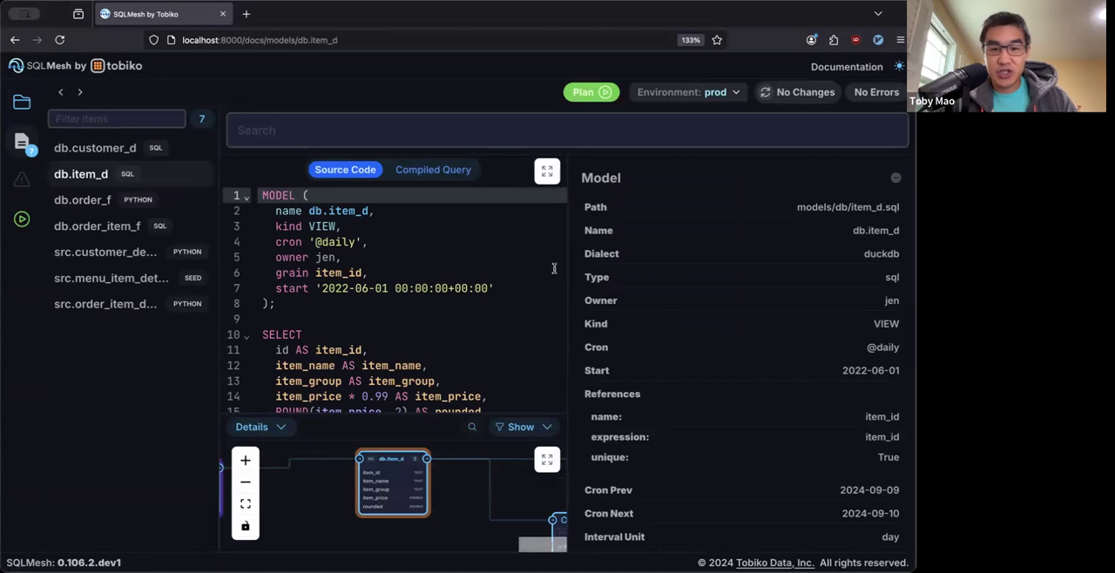